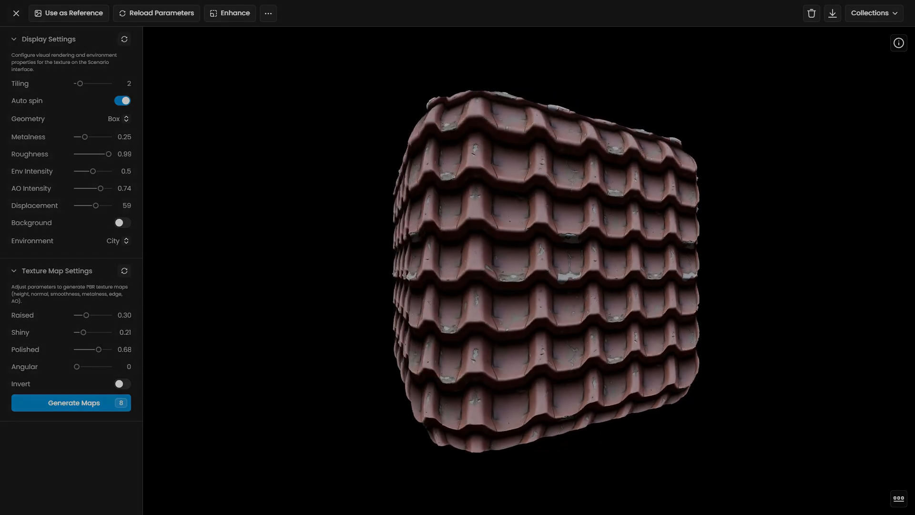
- Switch the viewer to the stone wall texture, then close it back to the Textures gallery
click(70, 402)
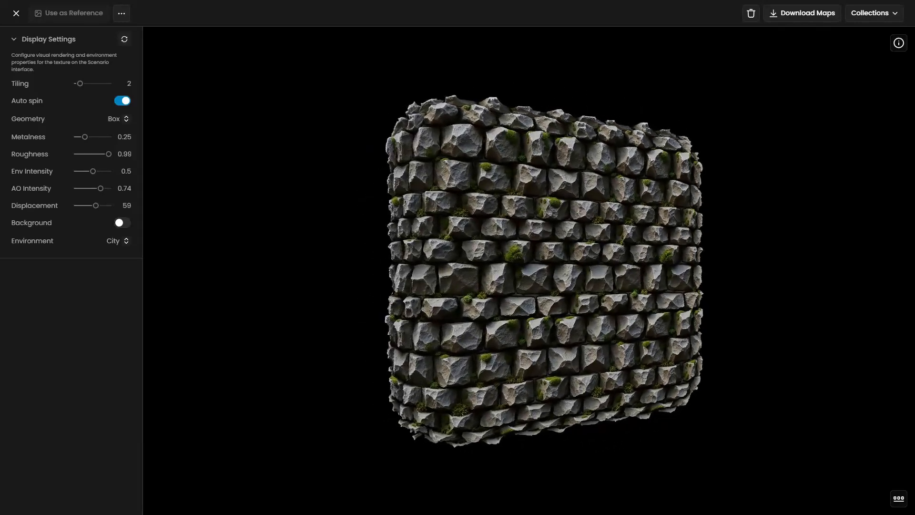
click(17, 13)
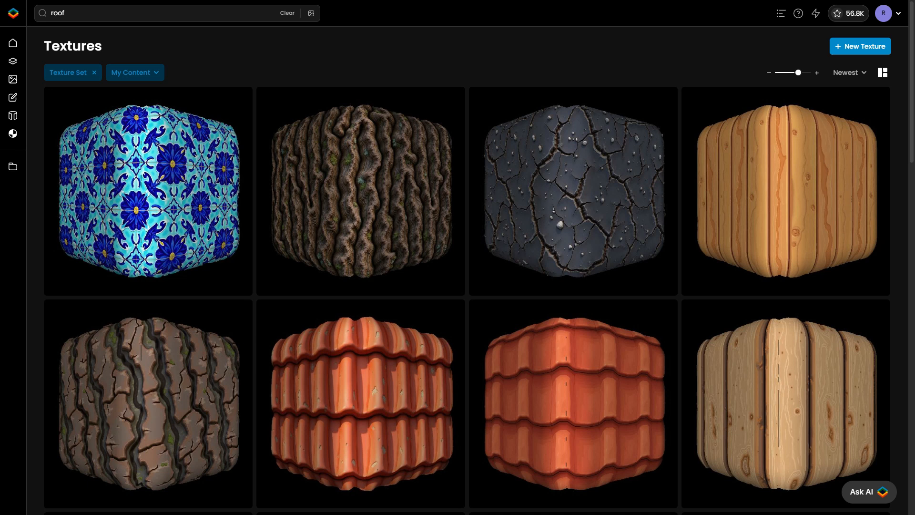
- Scroll down through the roof texture results in the Textures gallery
scroll(down, 3)
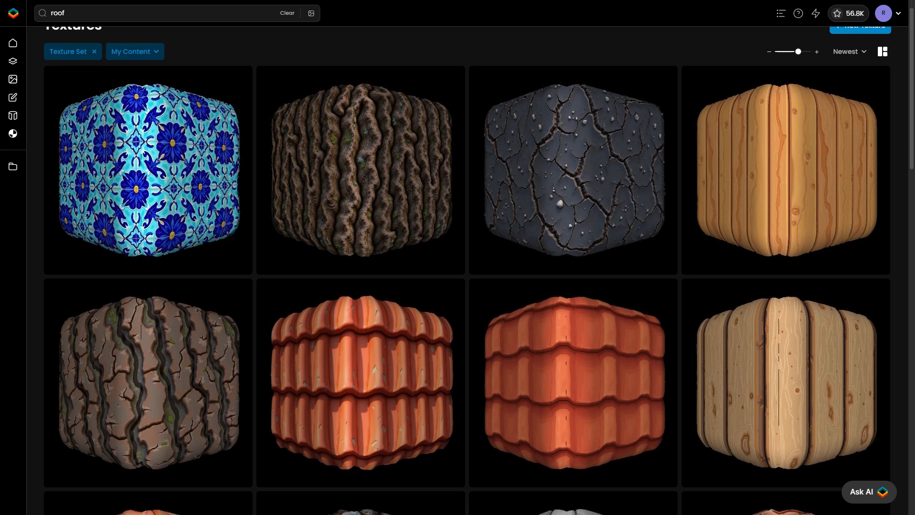
scroll(down, 3)
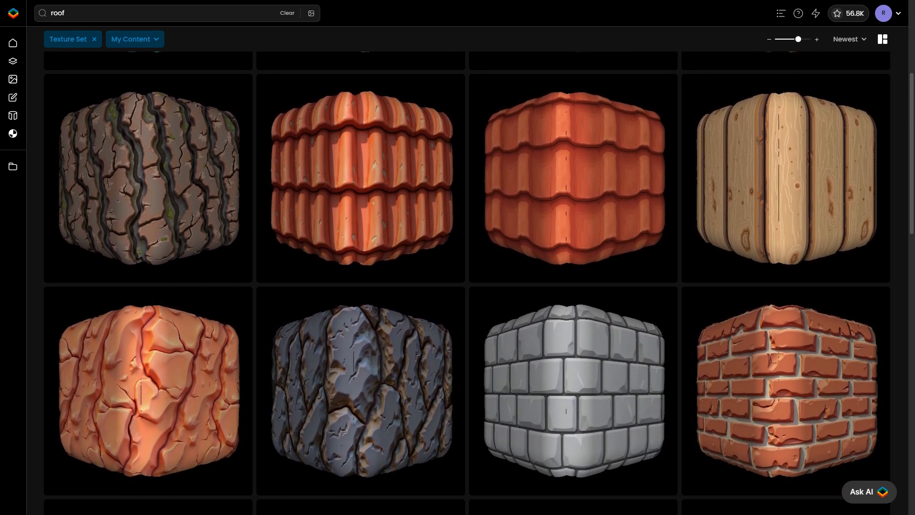
scroll(down, 3)
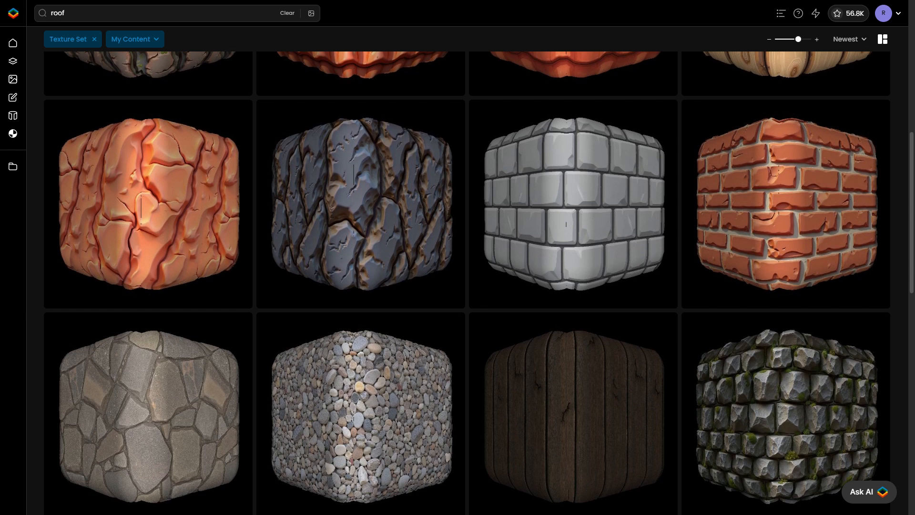
scroll(down, 3)
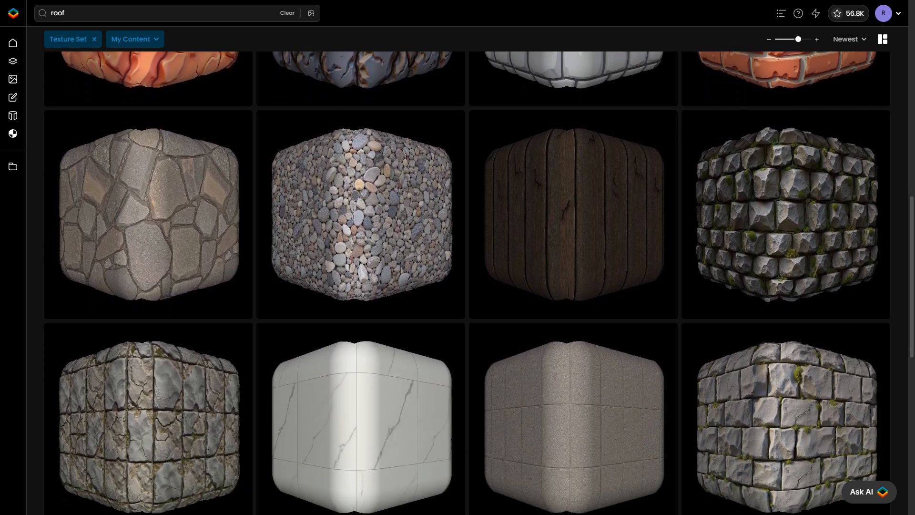
scroll(down, 3)
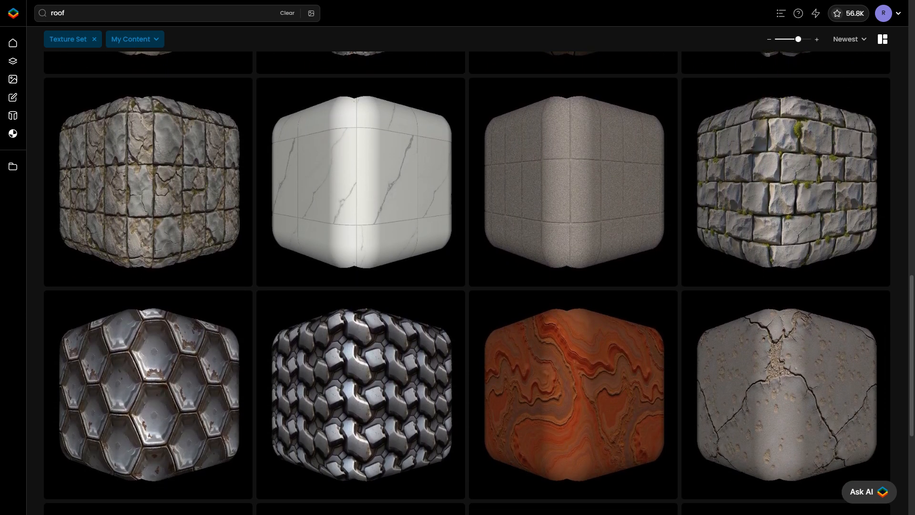
scroll(down, 3)
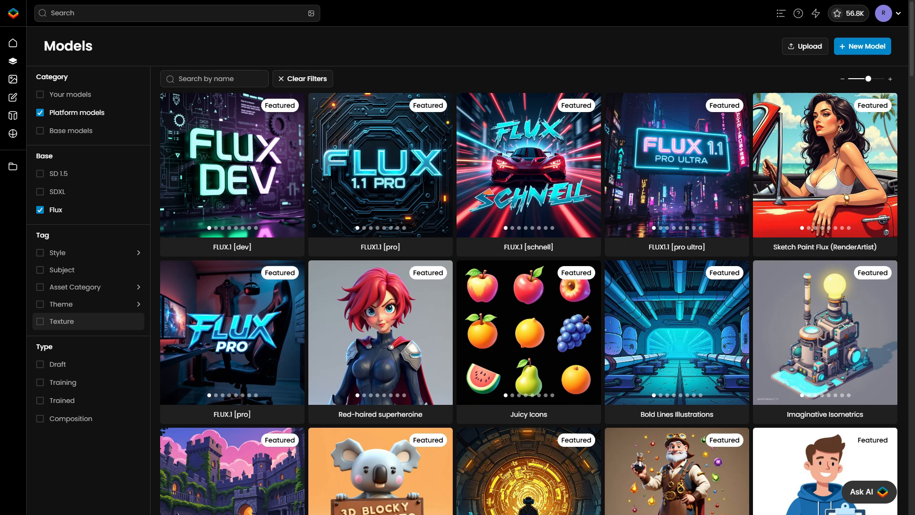
- Filter models to the Texture tag and flip through Concrete Surfaces and Wood Boards samples
click(40, 321)
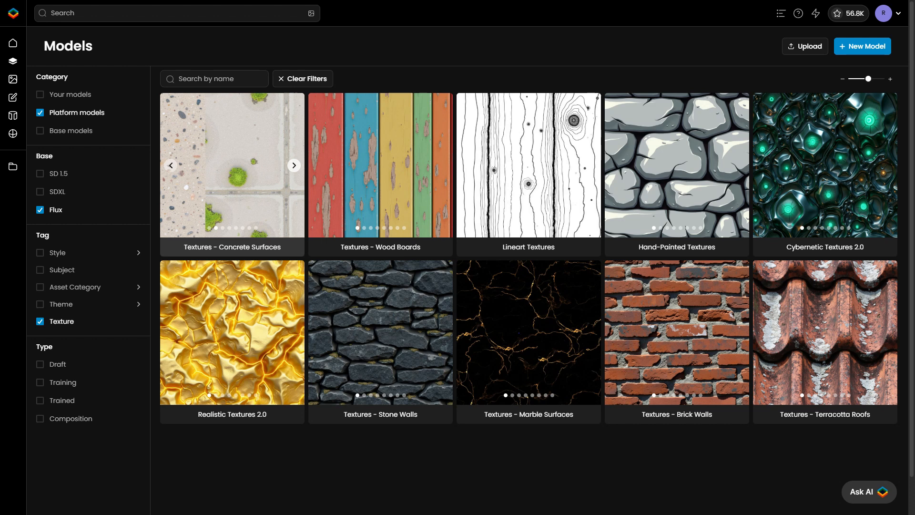
click(295, 165)
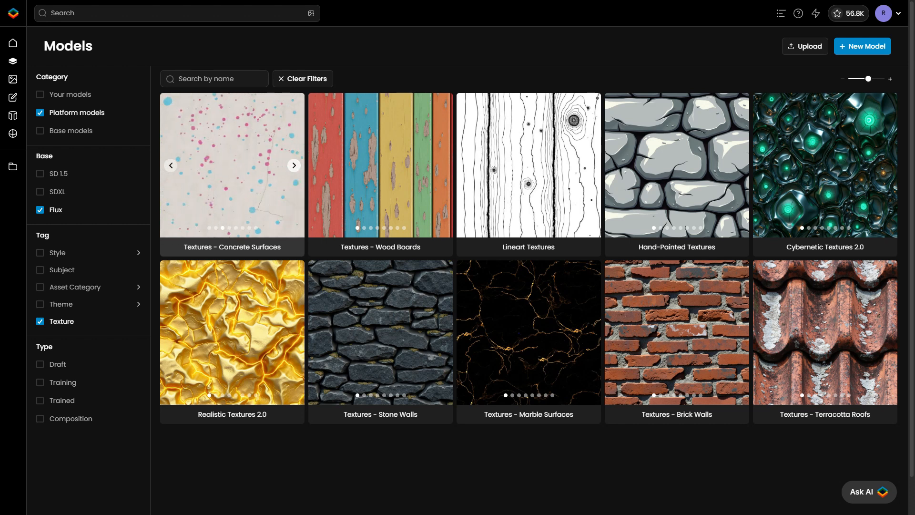
click(294, 165)
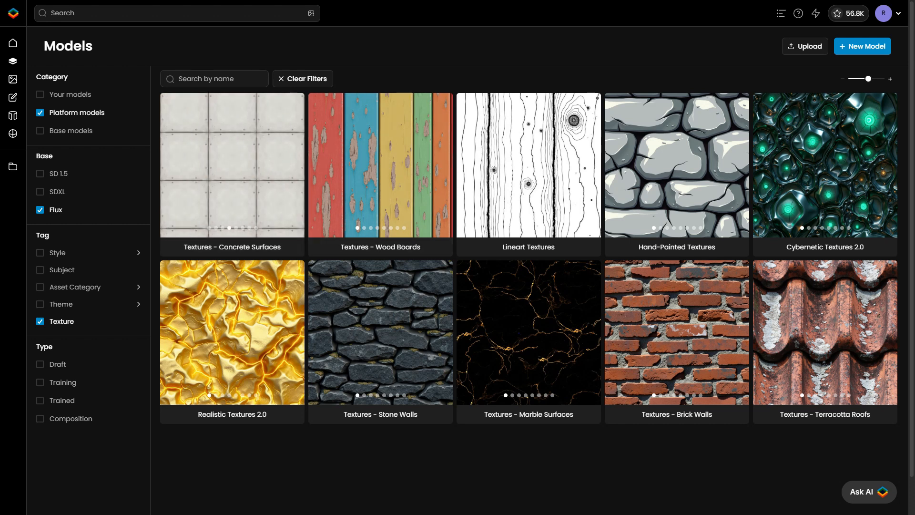
click(441, 165)
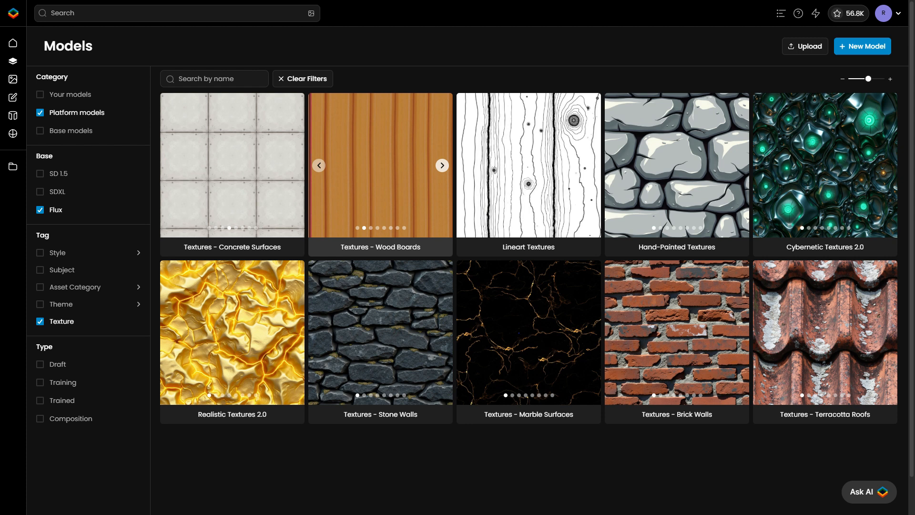
click(441, 165)
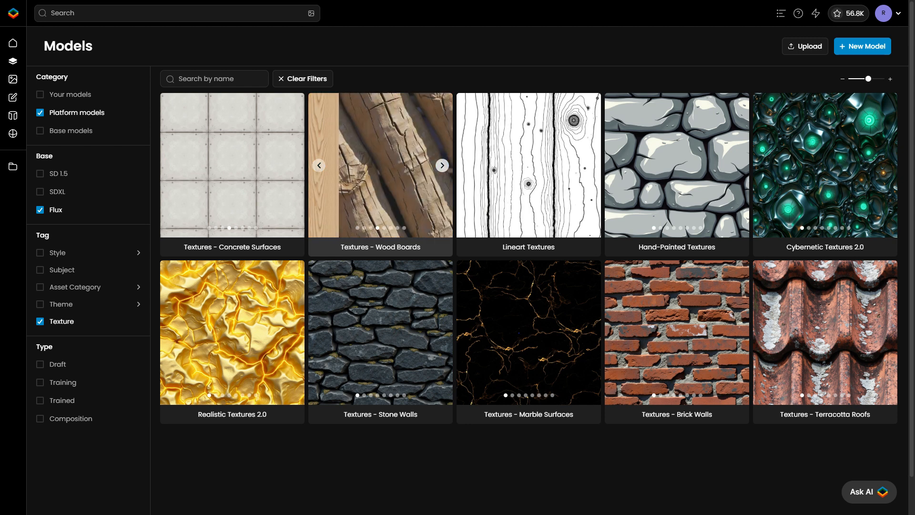
click(441, 165)
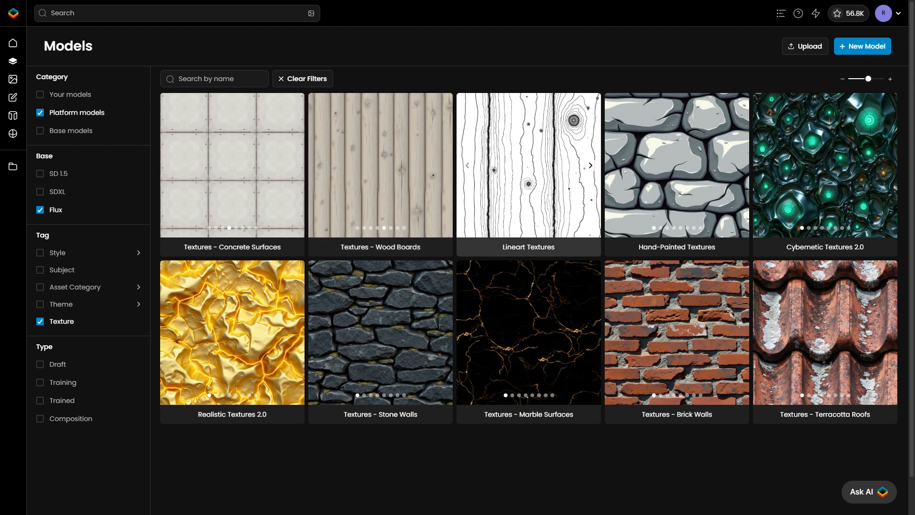
- Flip through Lineart and Hand-Painted Textures samples, then open the Realistic Textures 2.0 model
click(590, 165)
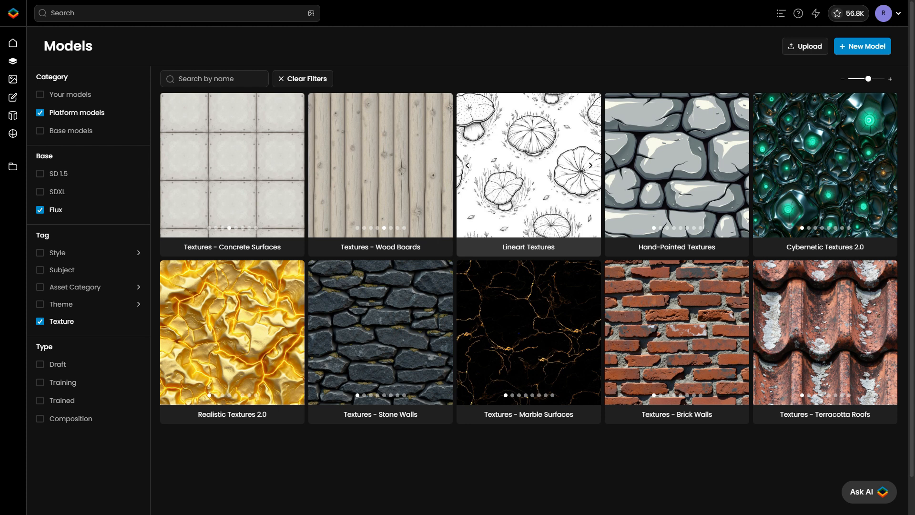
click(590, 165)
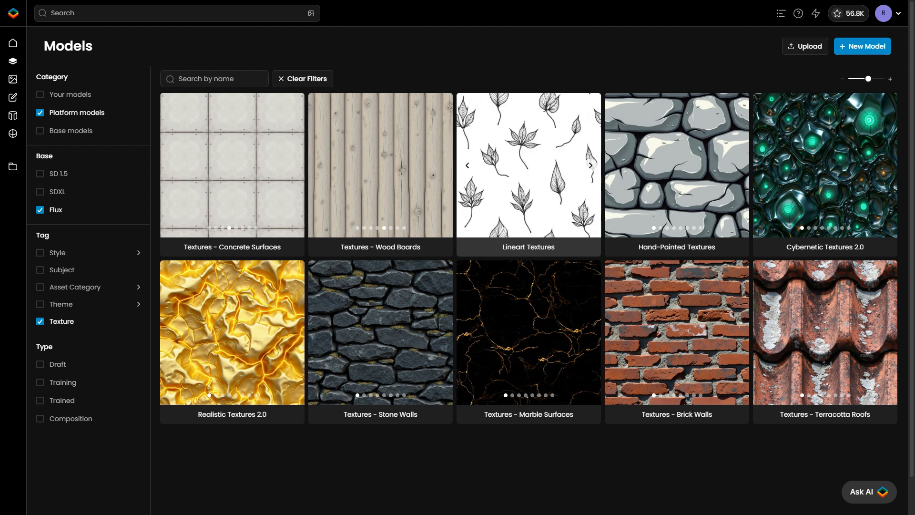
click(590, 165)
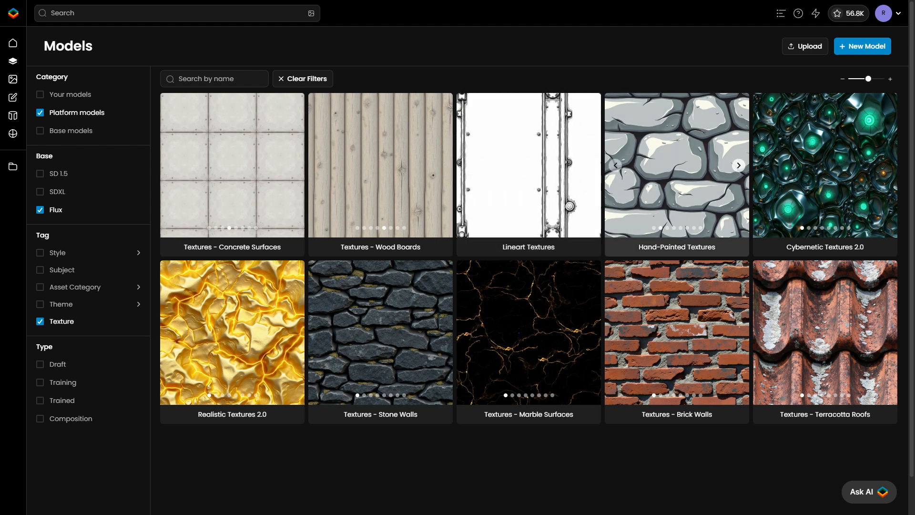
click(738, 165)
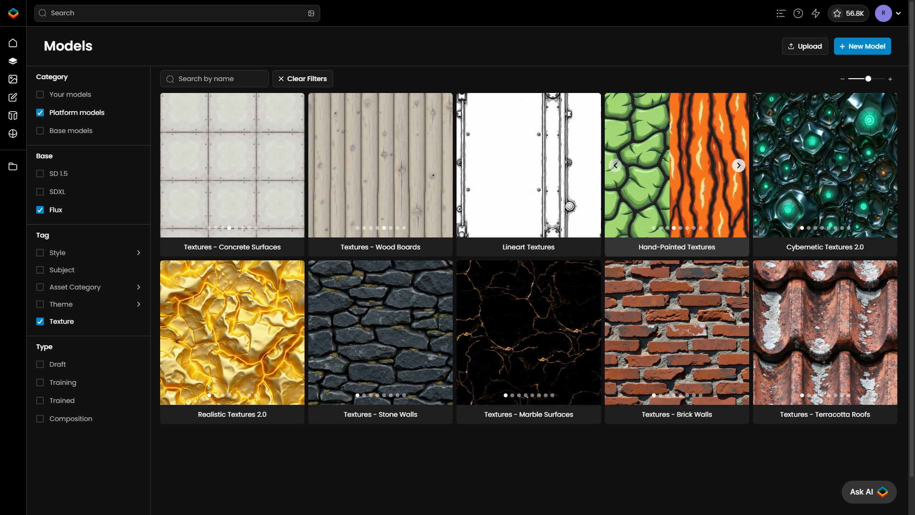
click(738, 165)
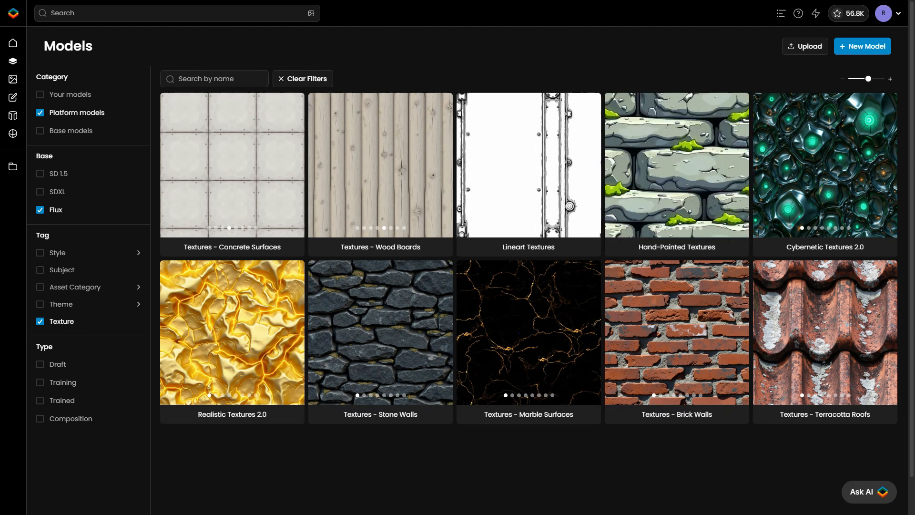
click(231, 332)
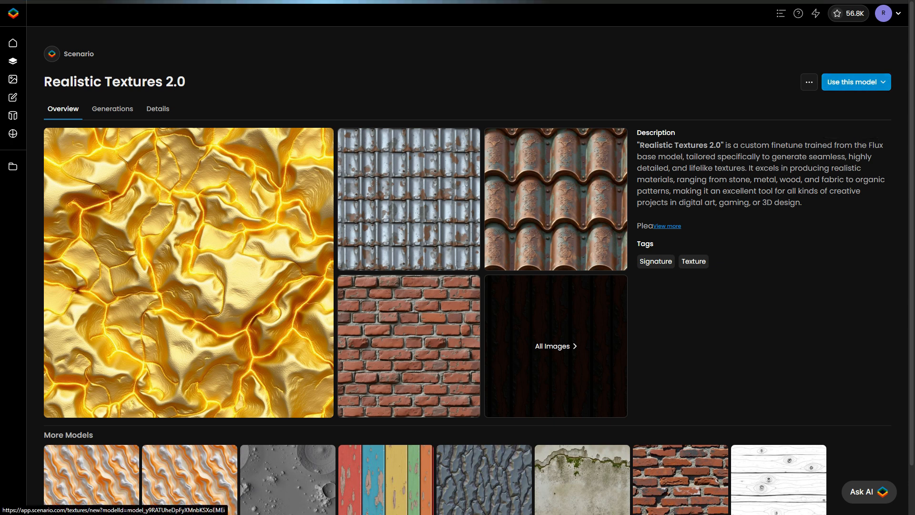
- Start generating with Realistic Textures 2.0 and write a rugged dungeon wall prompt with moss clinging in patches
click(852, 82)
text(a dungeon wall made)
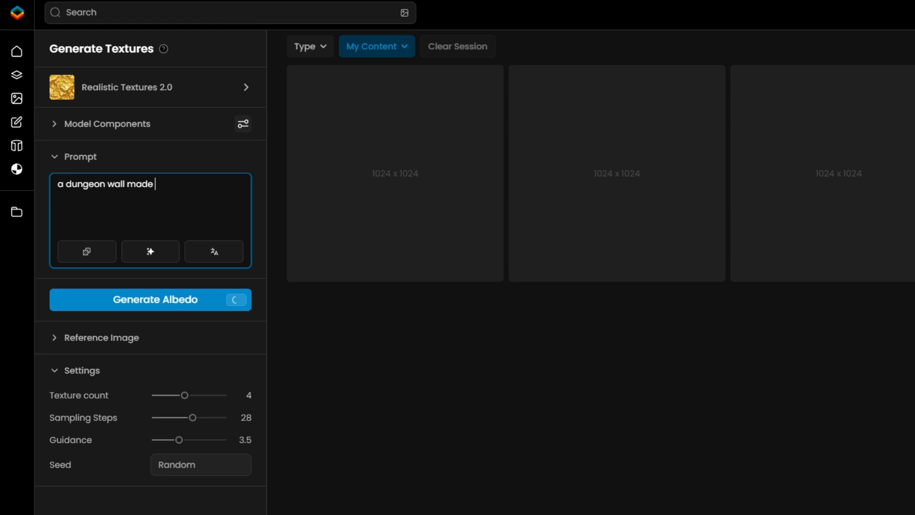
text(of rugged stone blocks covered)
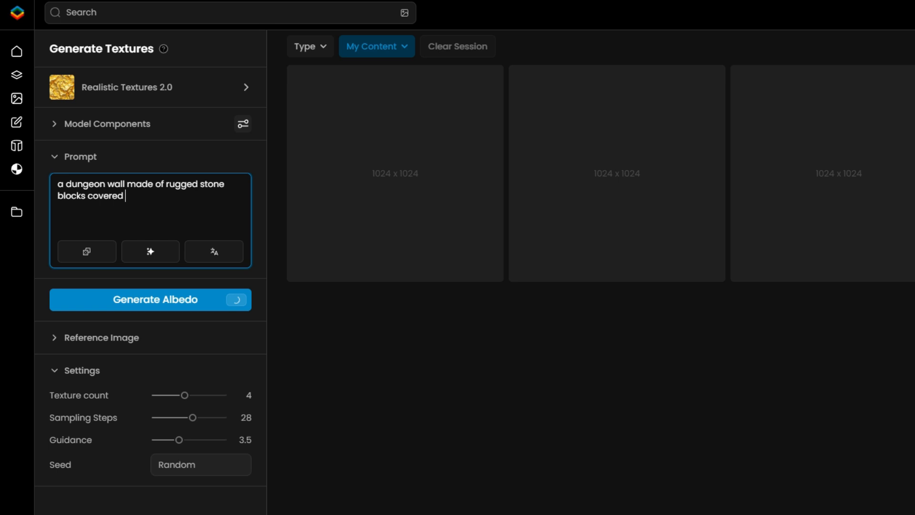
text(with patches of moss c)
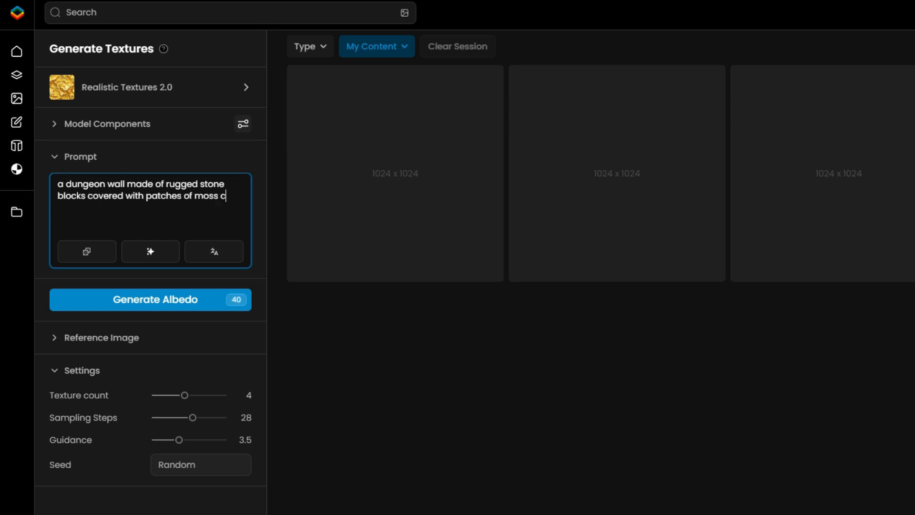
text(linging to the cracks and edges)
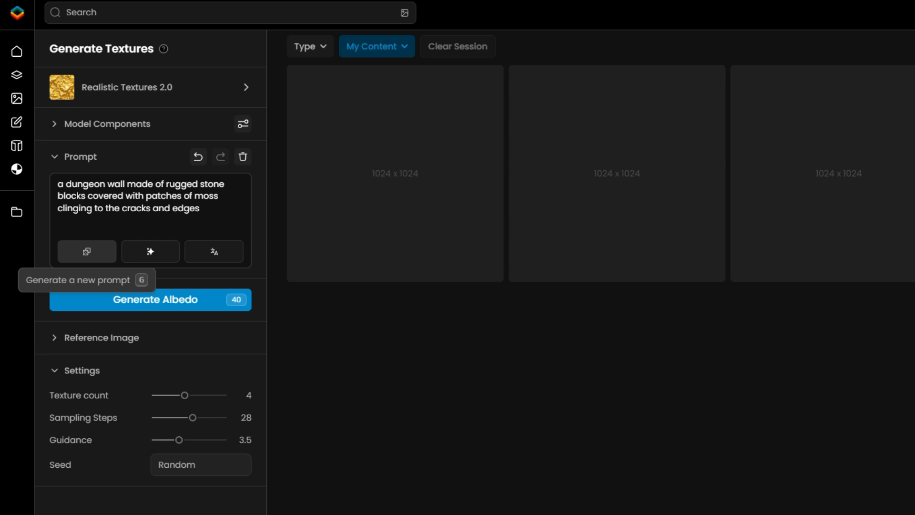
mouse_move(149, 251)
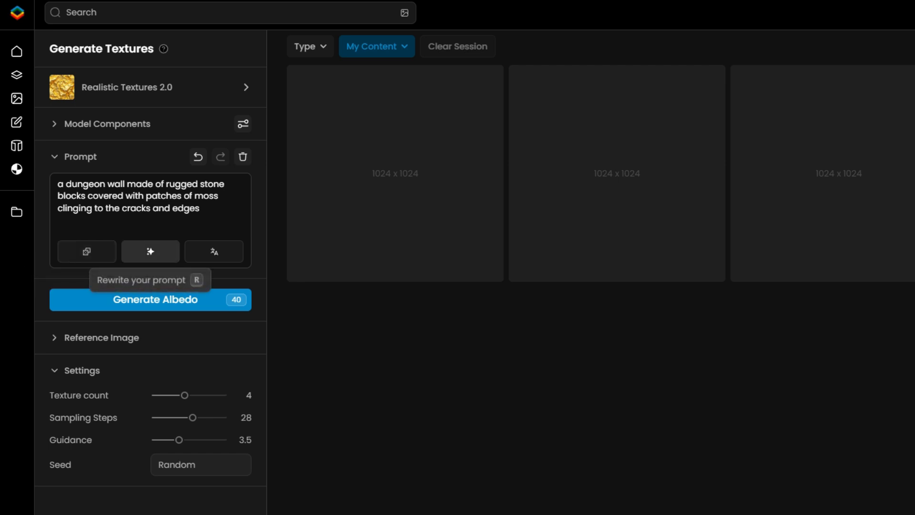
mouse_move(214, 251)
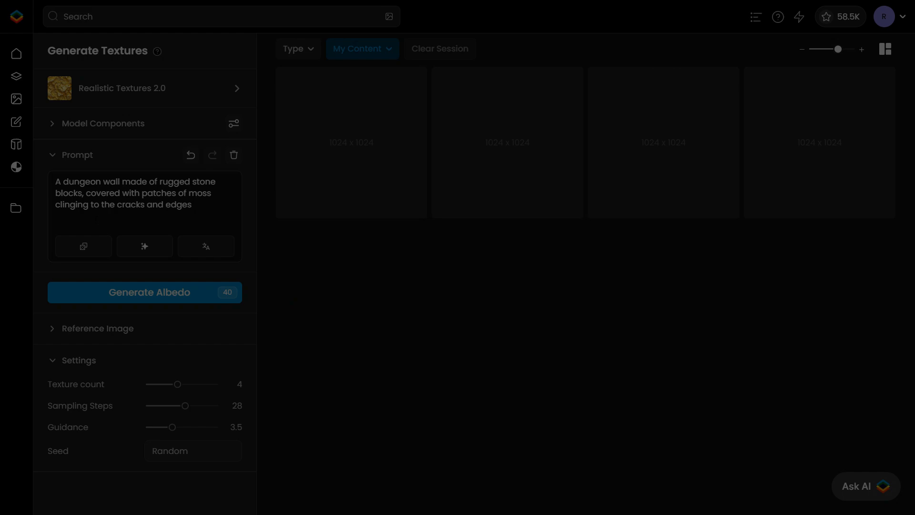
mouse_move(145, 291)
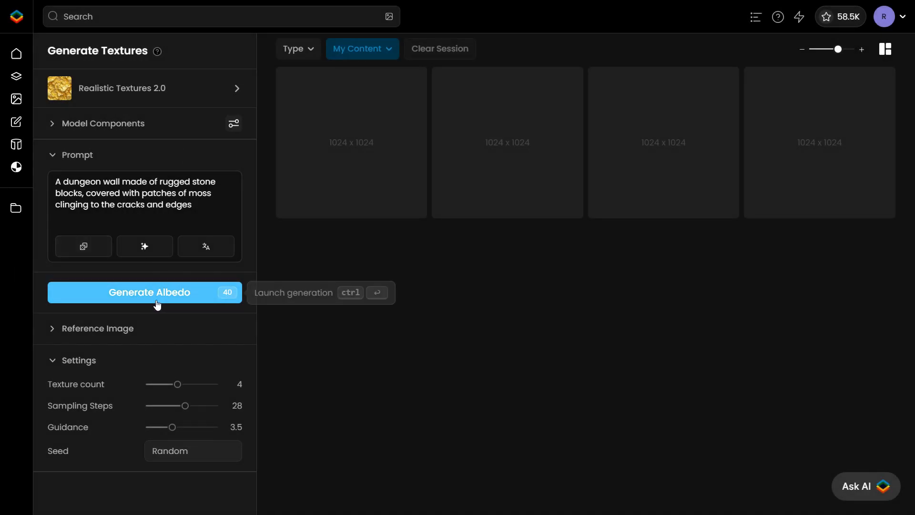
- Generate the stone wall albedo textures and open the first result in the 3D preview
click(144, 292)
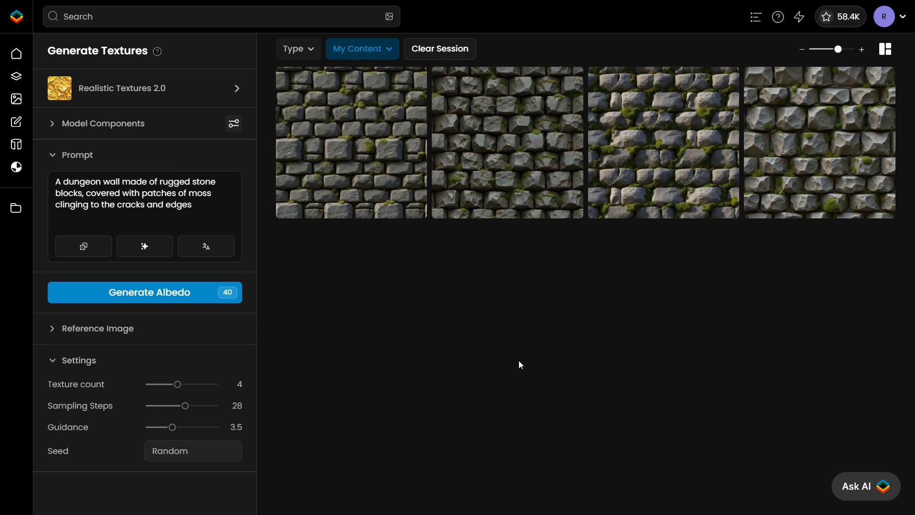
click(350, 142)
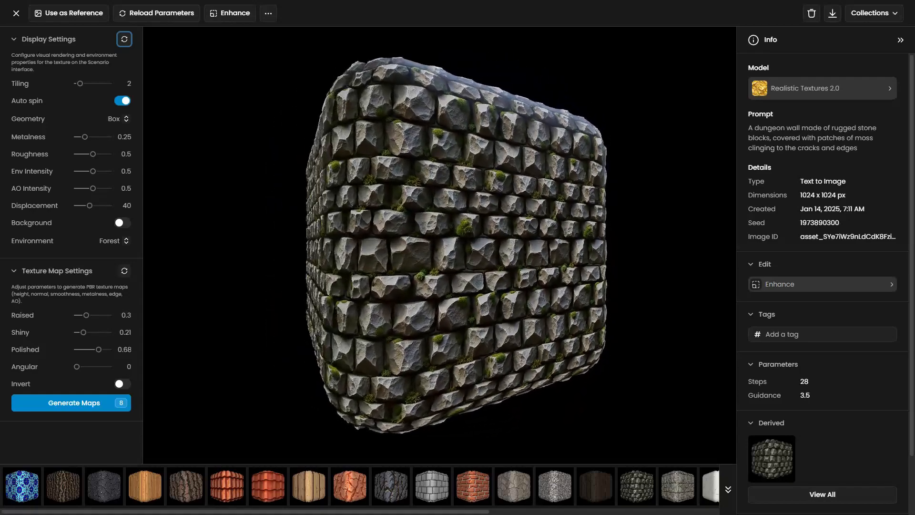
- Preview on a Sphere with tiling 2, roughness 0.96, City environment and background shown
click(116, 118)
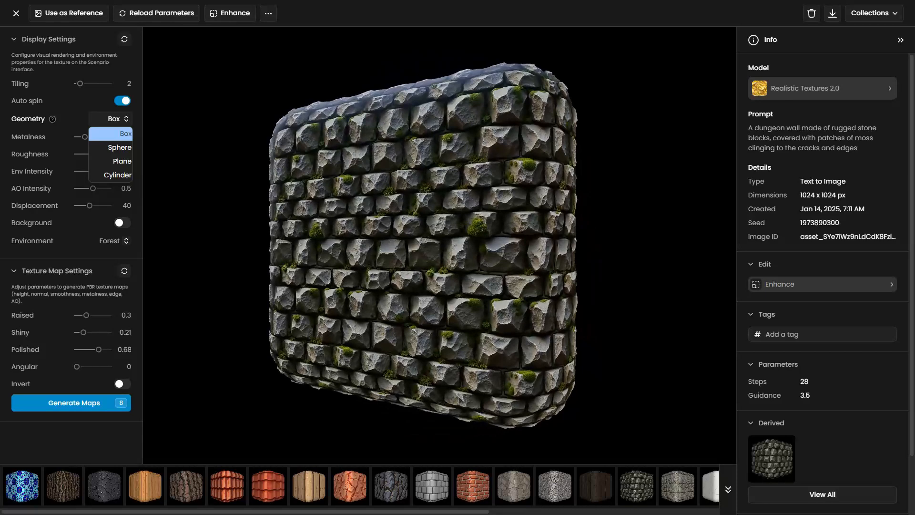
click(120, 148)
text(1)
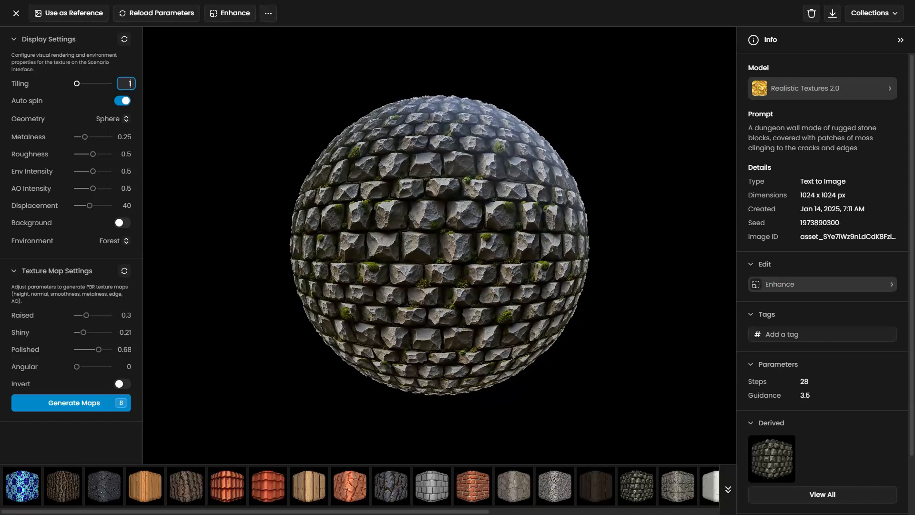
drag(76, 83, 80, 83)
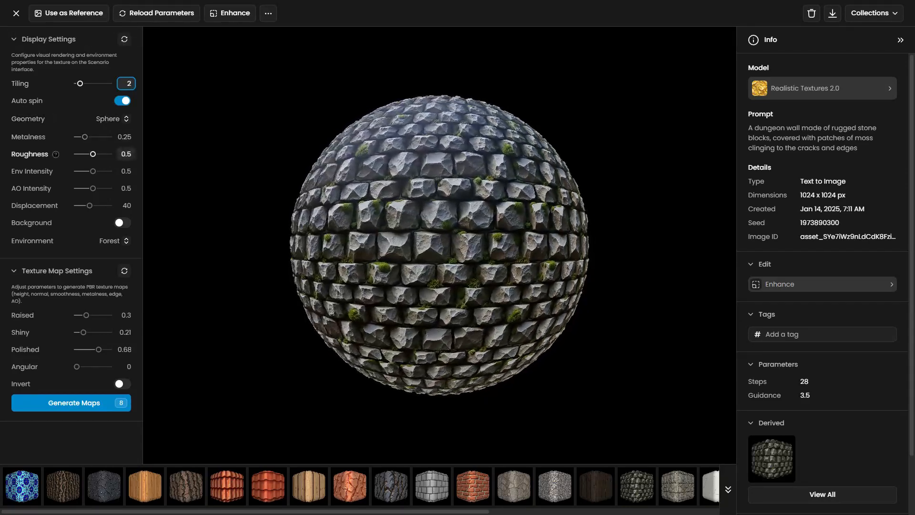
drag(93, 154, 111, 154)
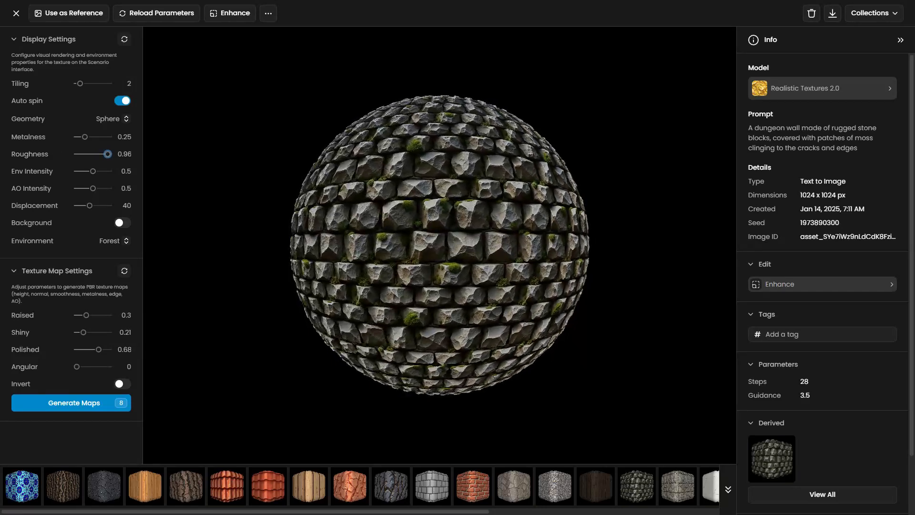
click(109, 240)
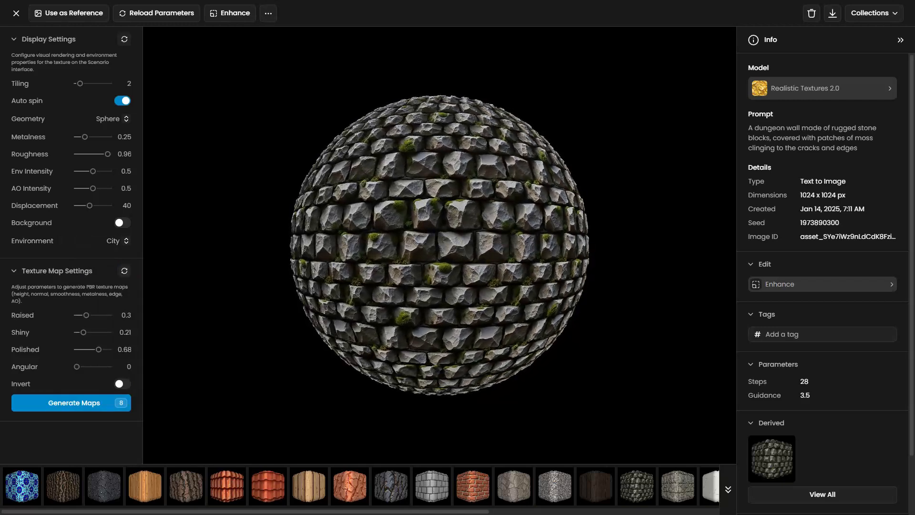
click(121, 222)
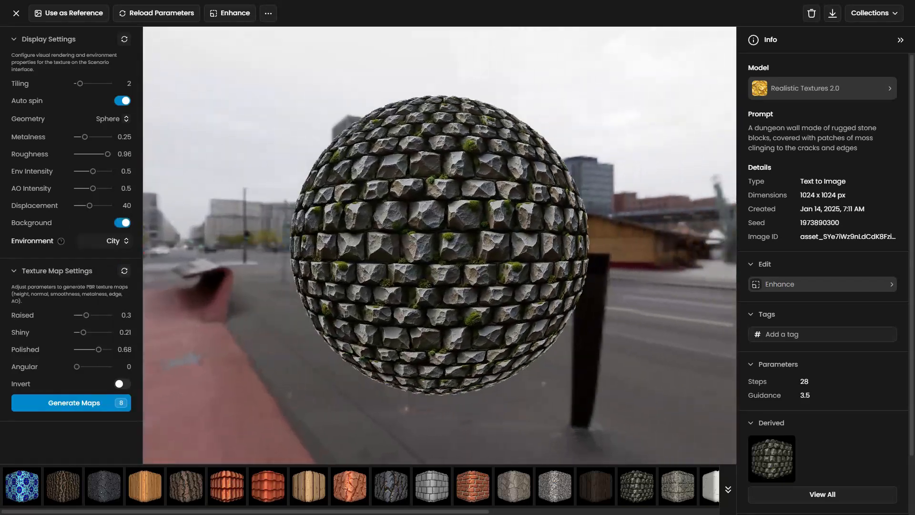
- Hide the background, set Shiny 0.19 and Polished 0, generate the PBR maps and close the height map
click(114, 240)
text(4)
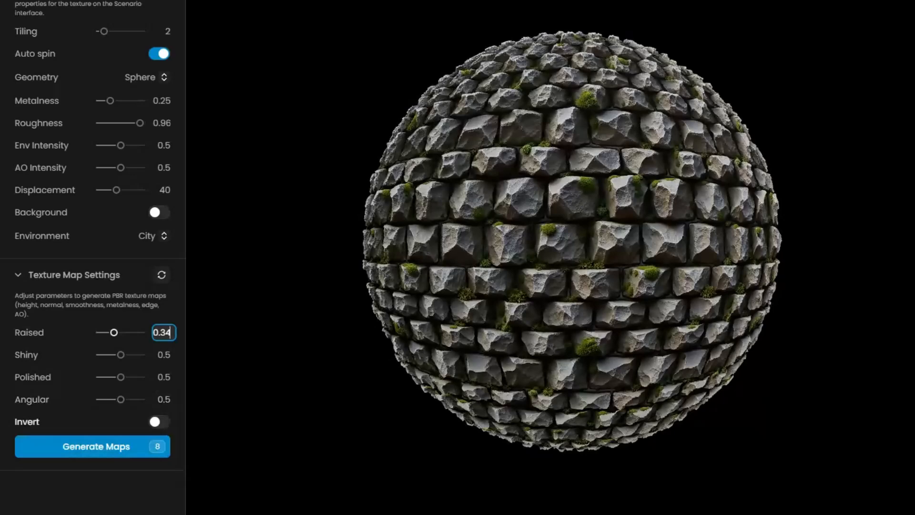
click(157, 422)
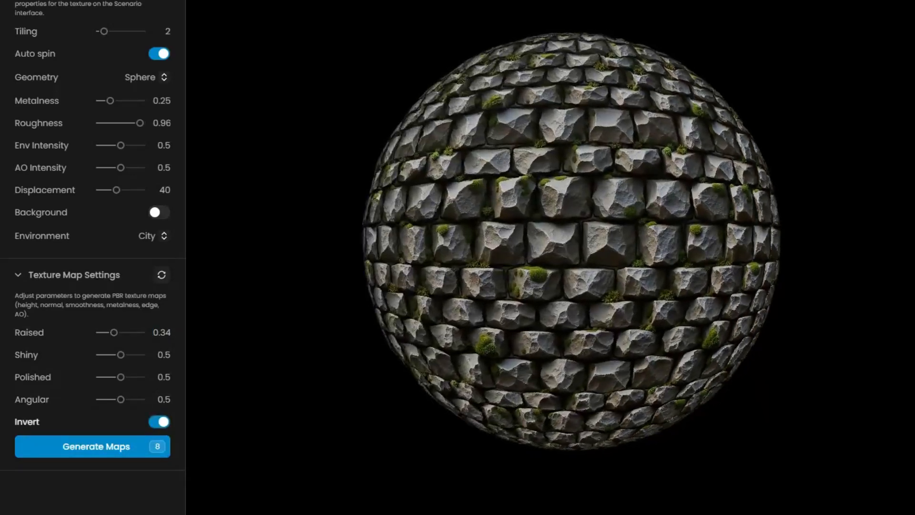
click(157, 422)
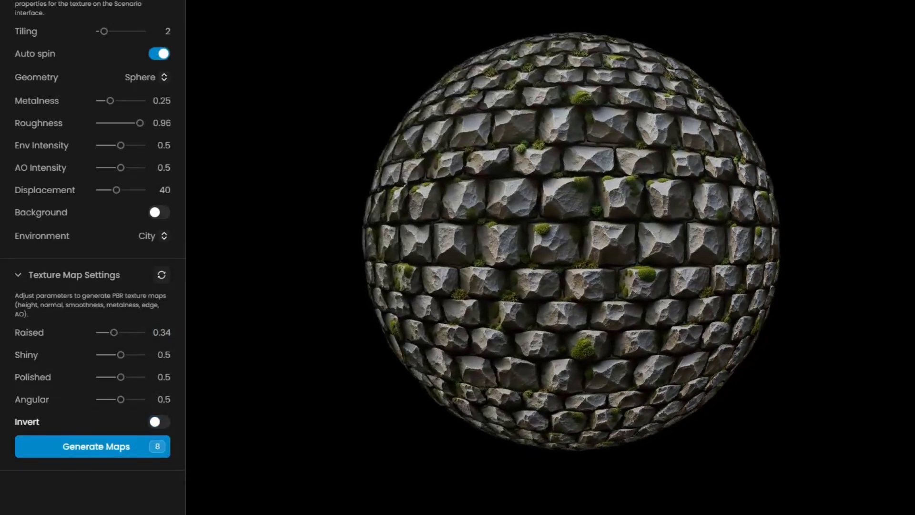
drag(121, 377, 99, 376)
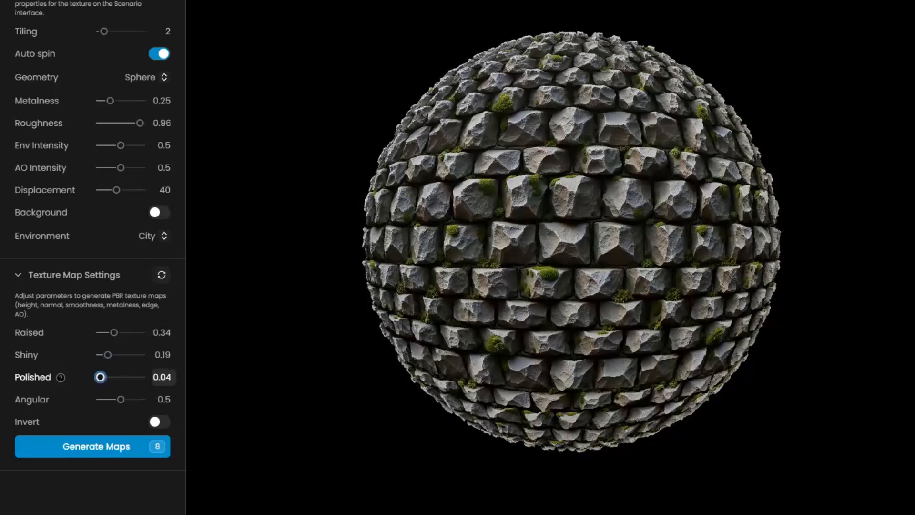
drag(100, 377, 96, 376)
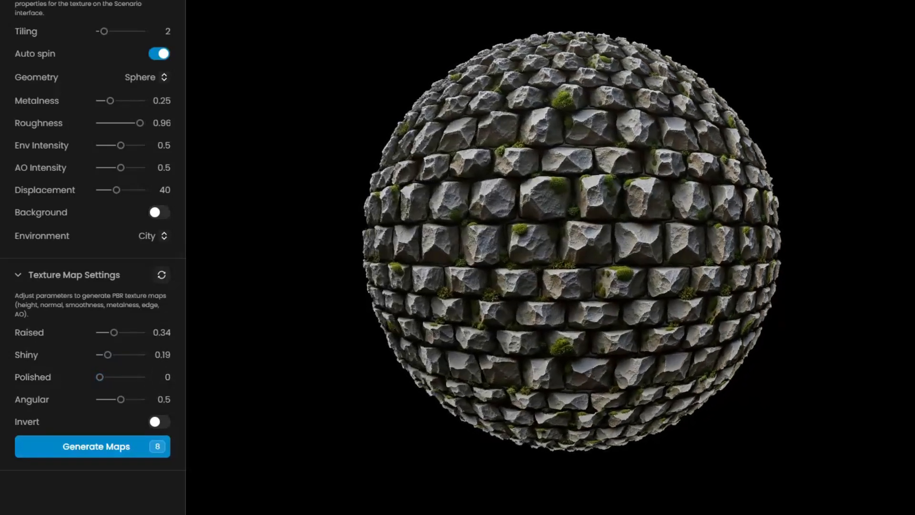
click(91, 446)
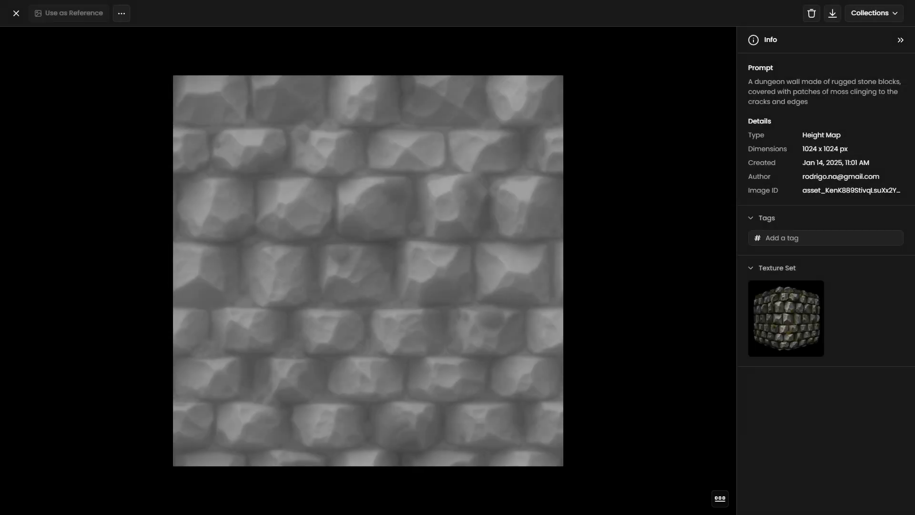
click(720, 498)
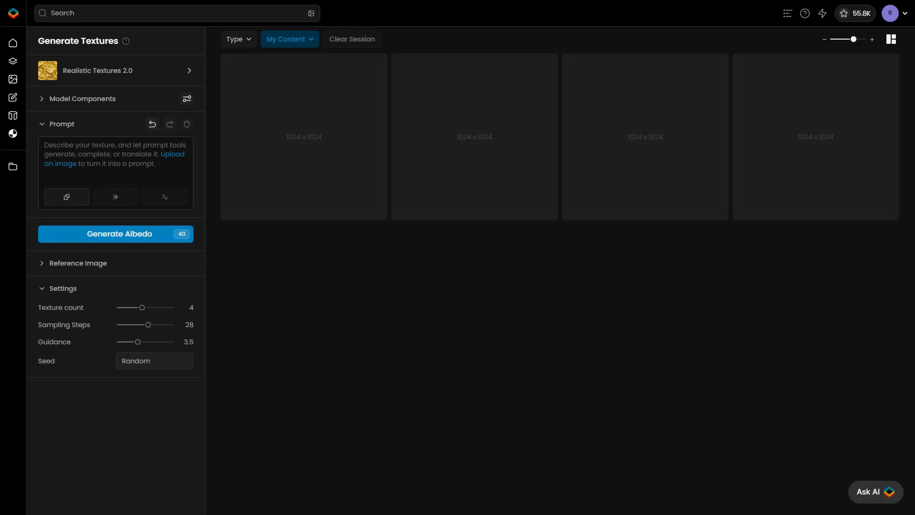
- Search 'dungeon floor' for a reference image, set its mode to Structure and turn off map detection
click(115, 170)
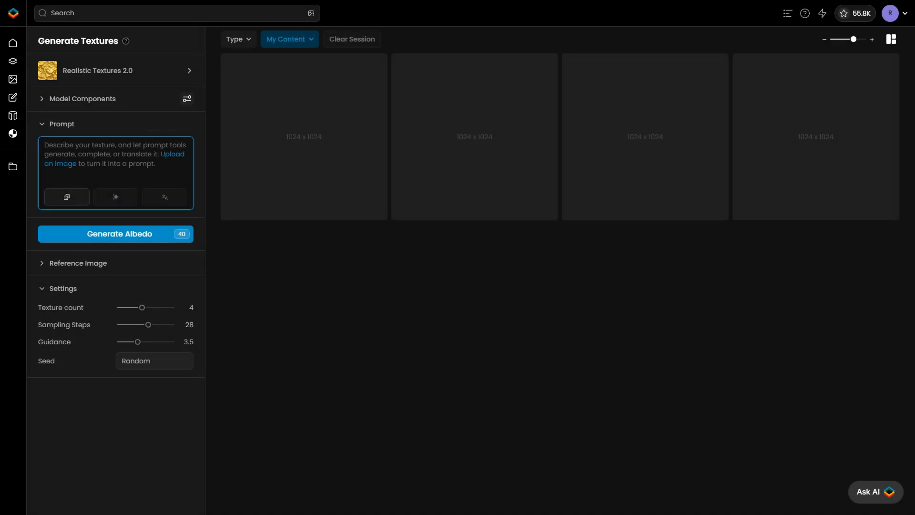
text(dungeon floor)
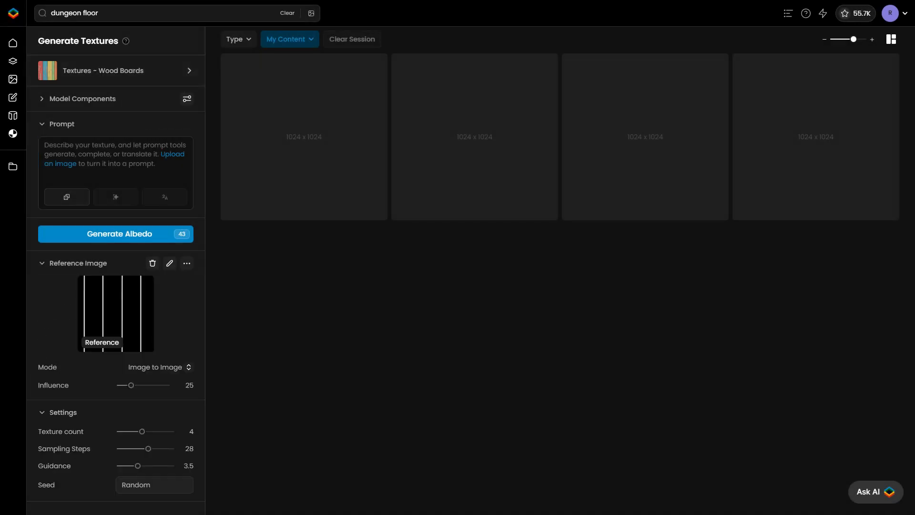
click(158, 367)
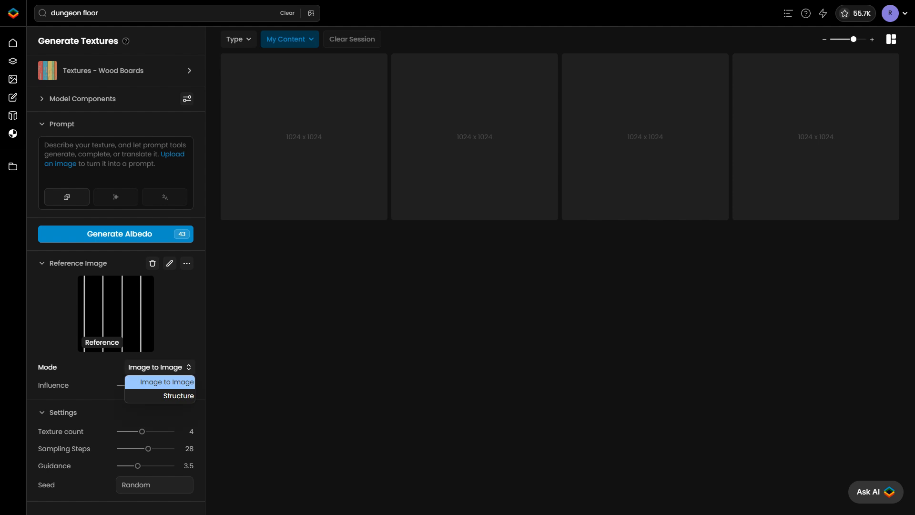
click(159, 381)
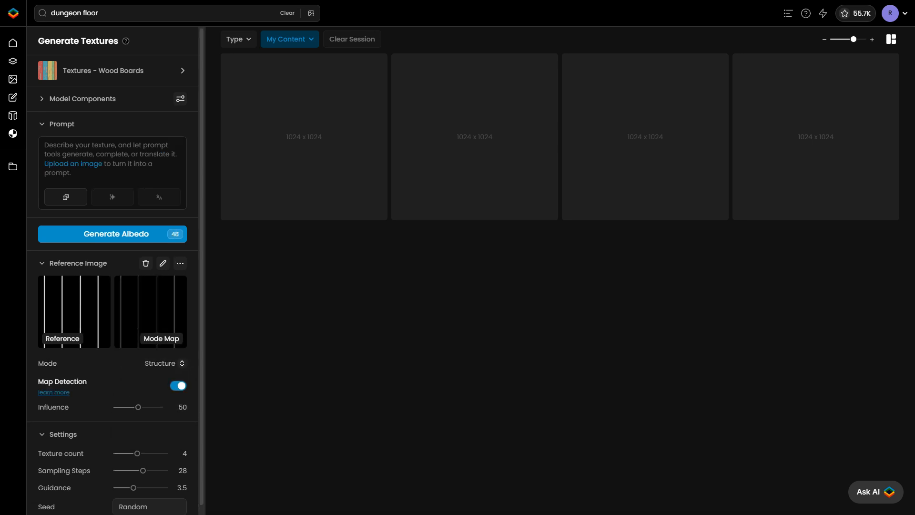
click(178, 385)
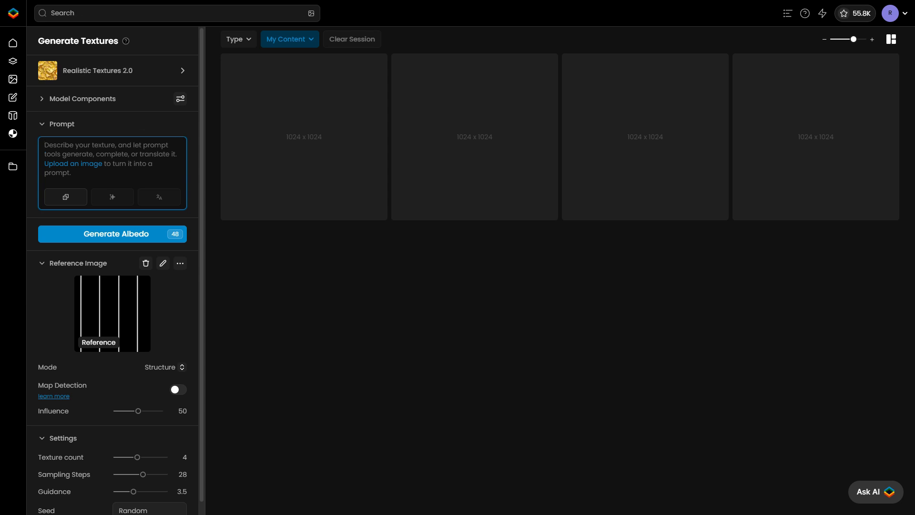
- Write a dungeon floor prompt with cracks and splinters and choose the Wood Boards model
text(a dungeon floor of weathered wooden boards, warped and uneven)
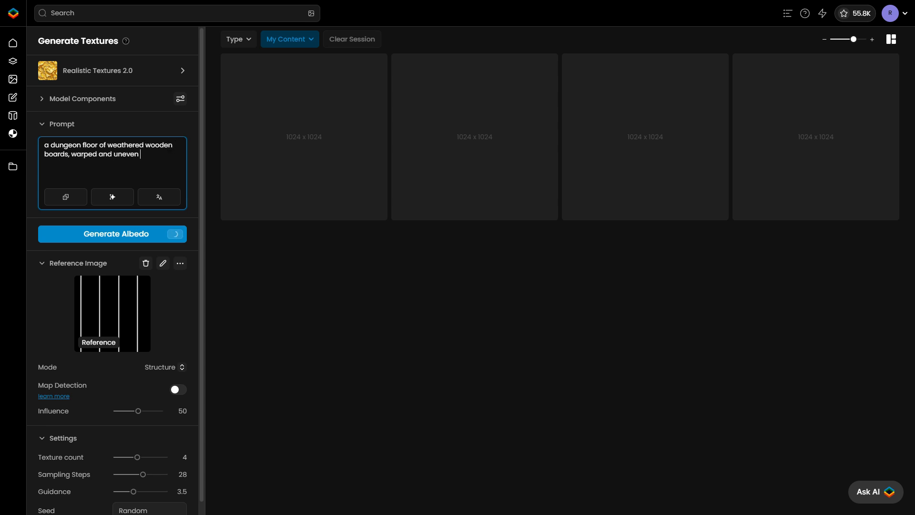
text(with cracks and splinters along the)
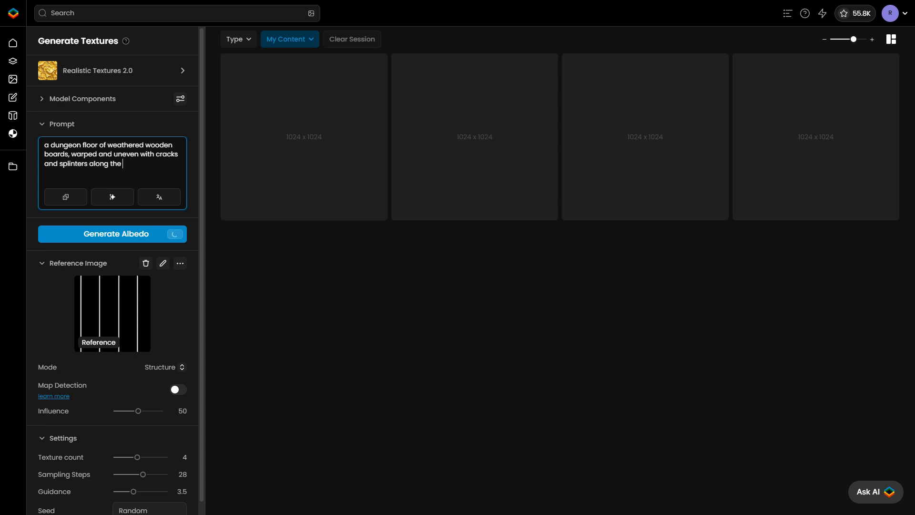
click(112, 70)
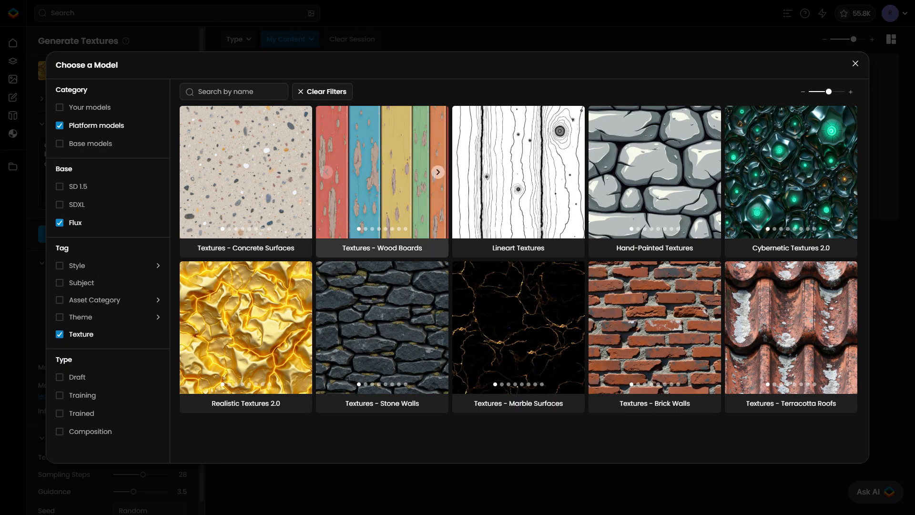
click(382, 173)
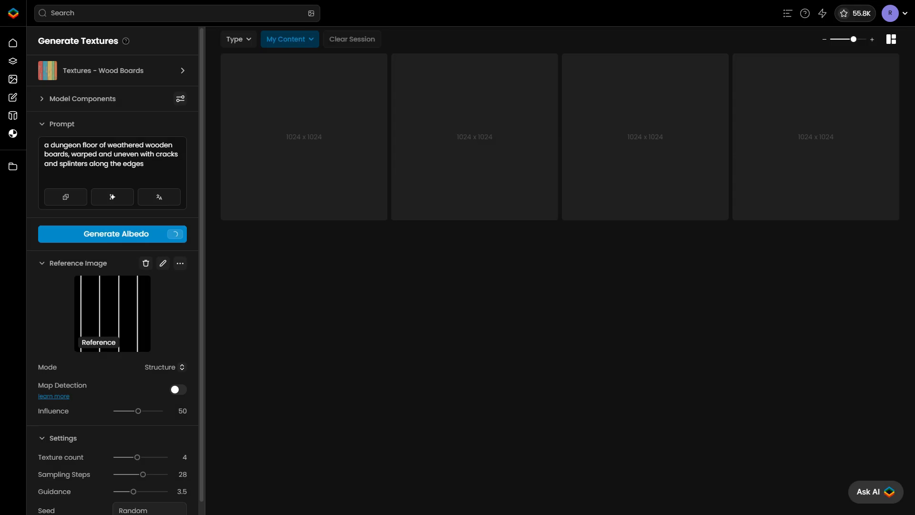
- Generate the wooden floor textures with the reference influence at 45
click(180, 410)
text(45)
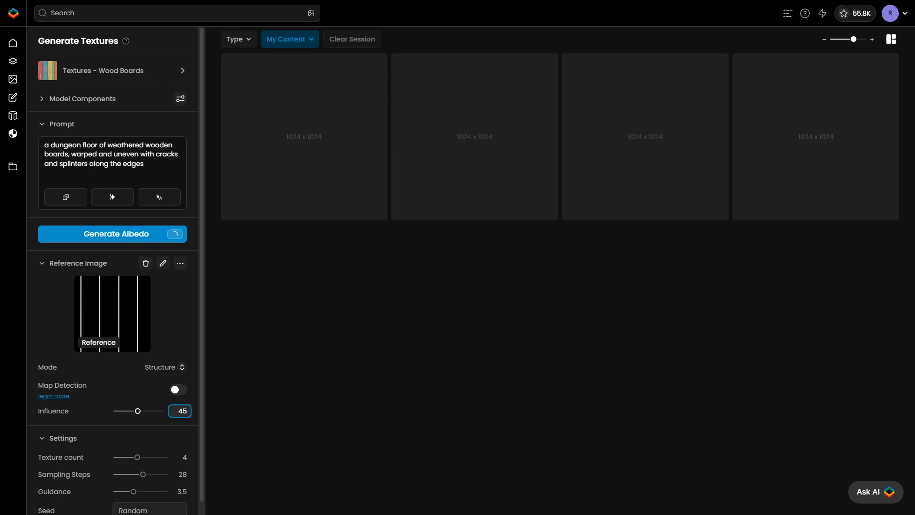
click(113, 235)
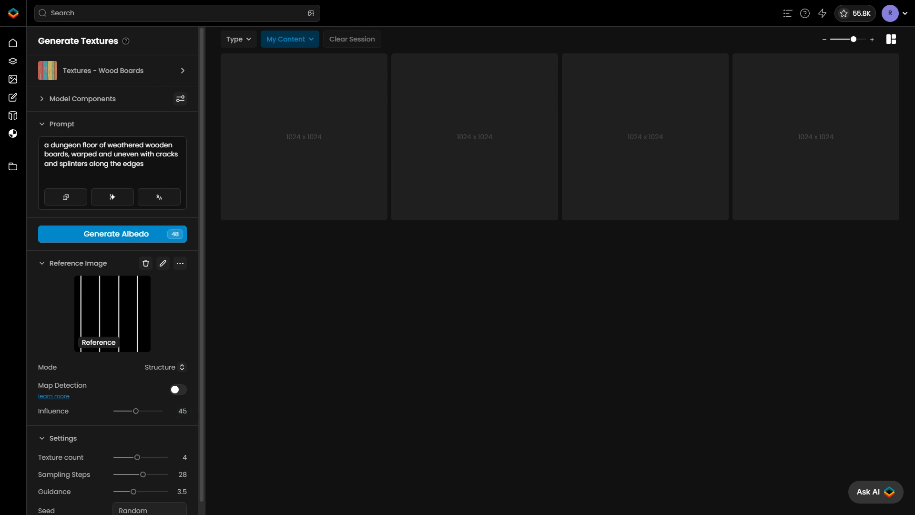
click(112, 234)
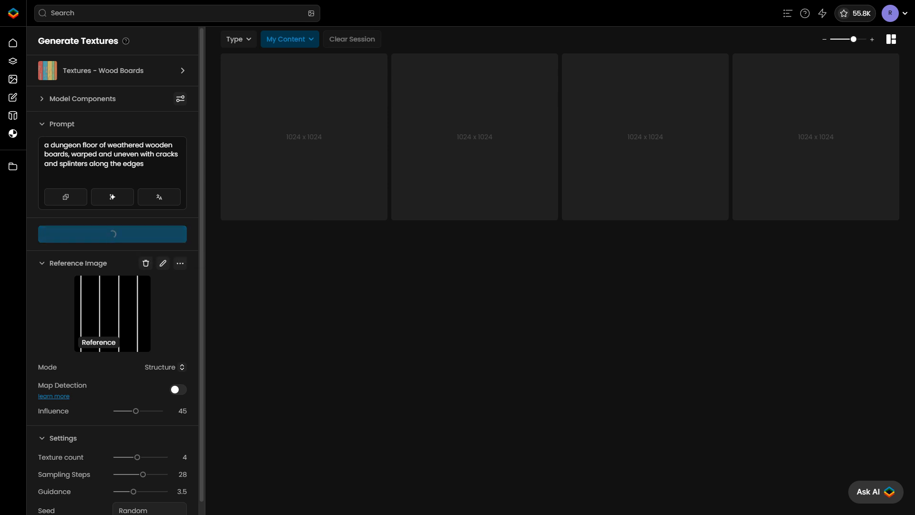
click(112, 234)
text(dungeon floor)
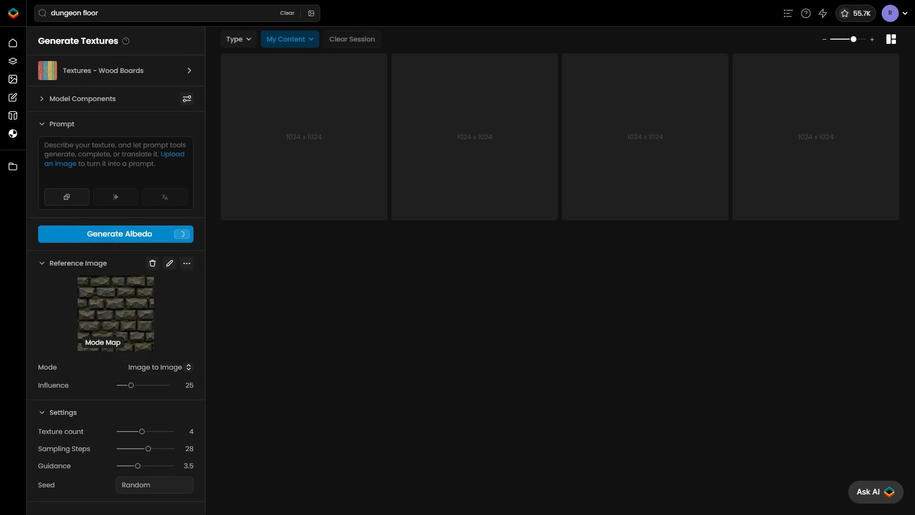
- Reduce the texture count to 1, generate, scroll its Info to Texture Maps and close the preview
drag(144, 431, 120, 430)
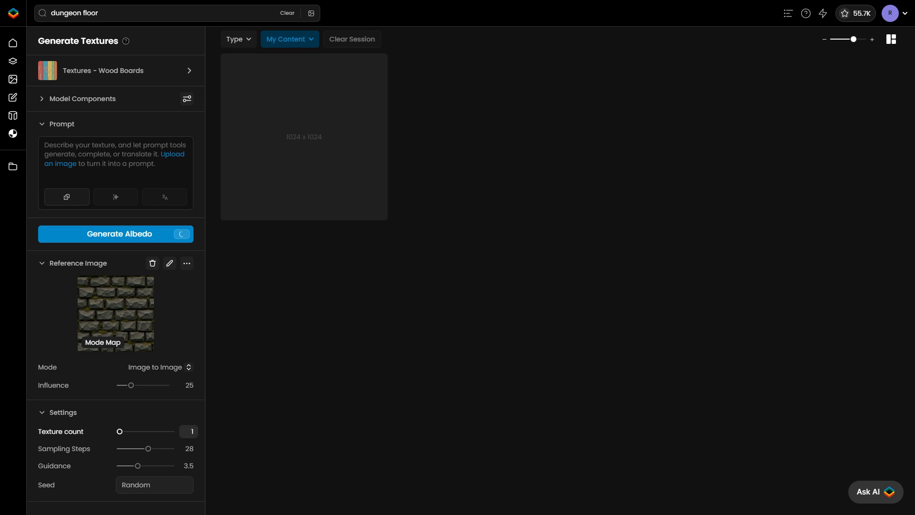
drag(127, 384, 166, 384)
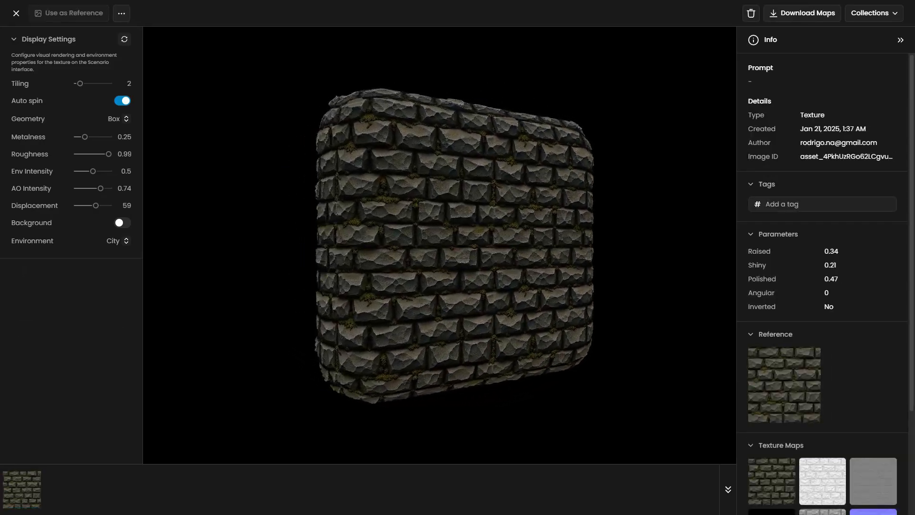
scroll(down, 3)
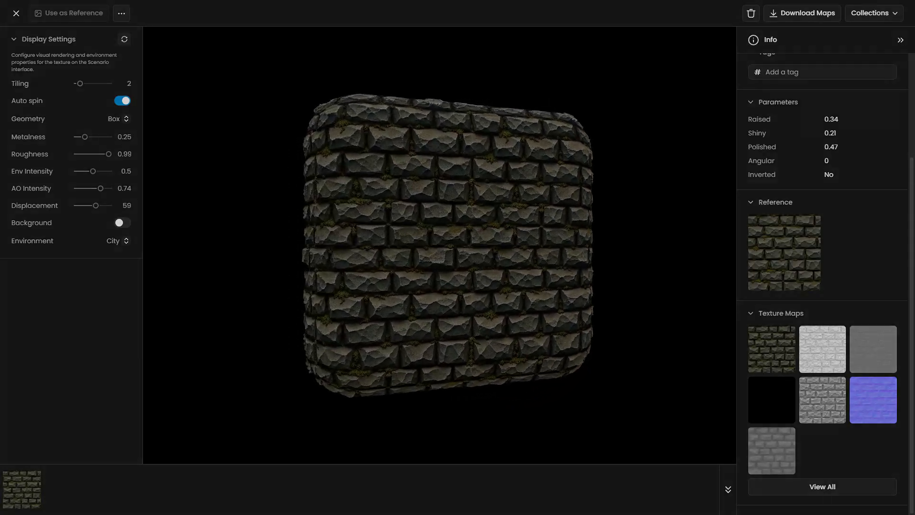
click(16, 12)
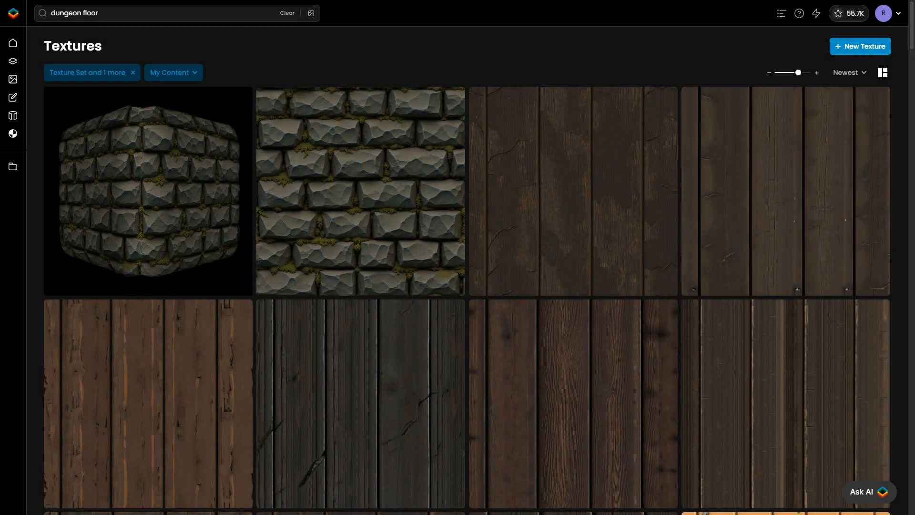
- Scroll down through the saved stone and wood textures in the library
scroll(down, 3)
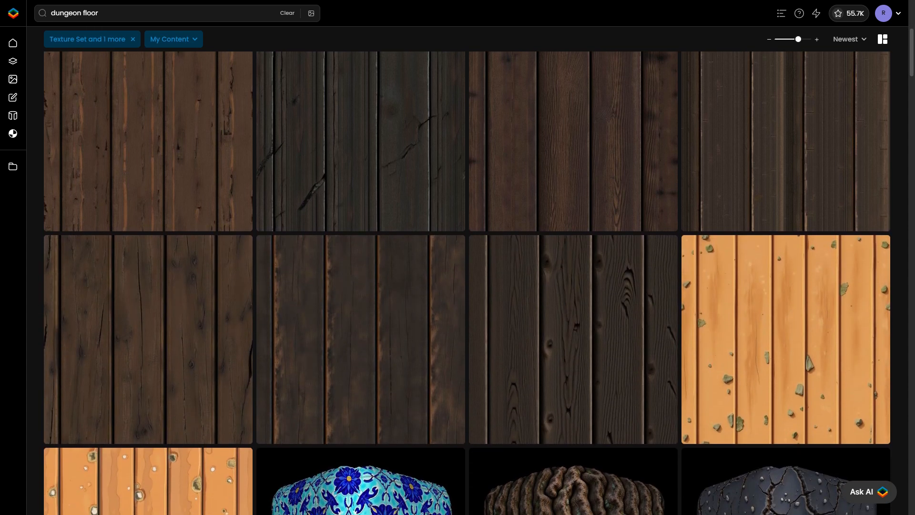
scroll(down, 3)
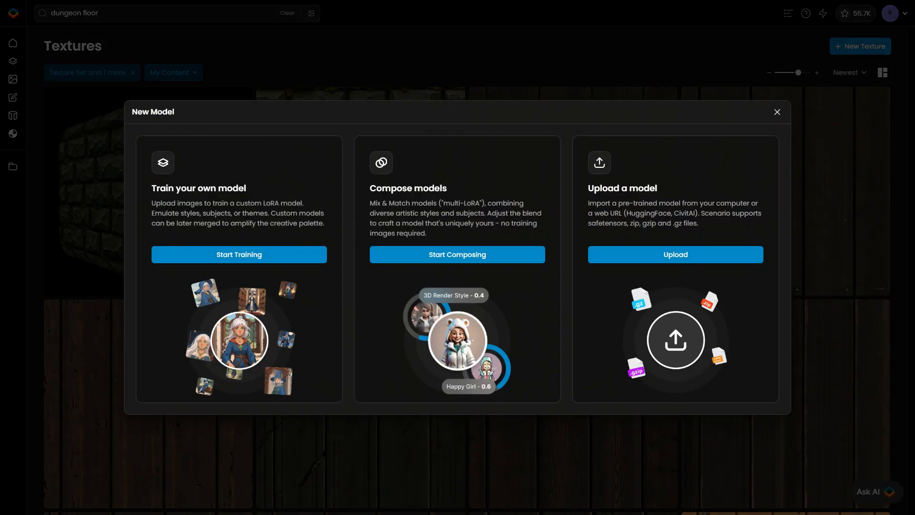
- Begin a custom model and add the eleven cropped roof tile images to its dataset
click(238, 254)
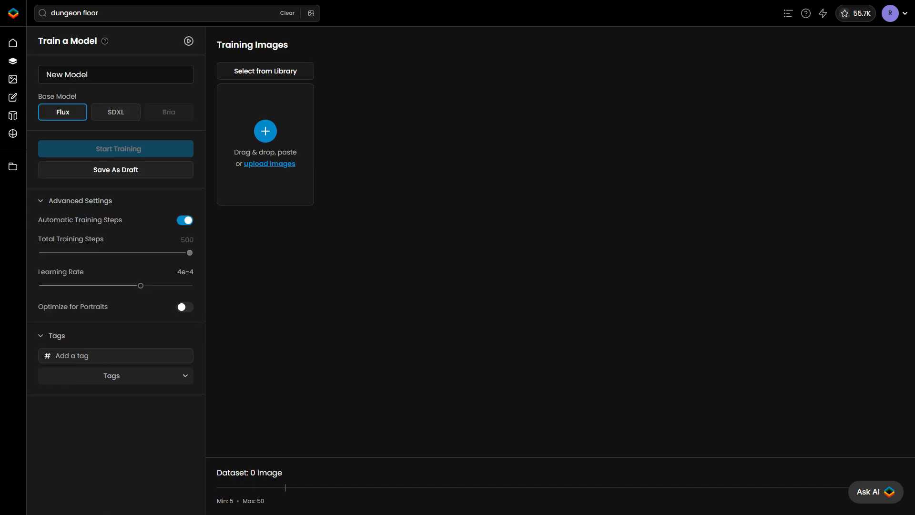
click(269, 163)
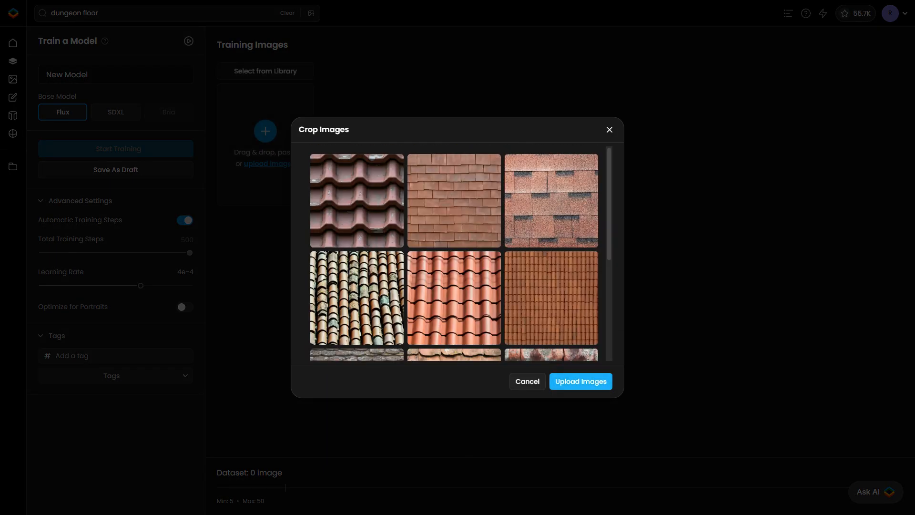
click(580, 381)
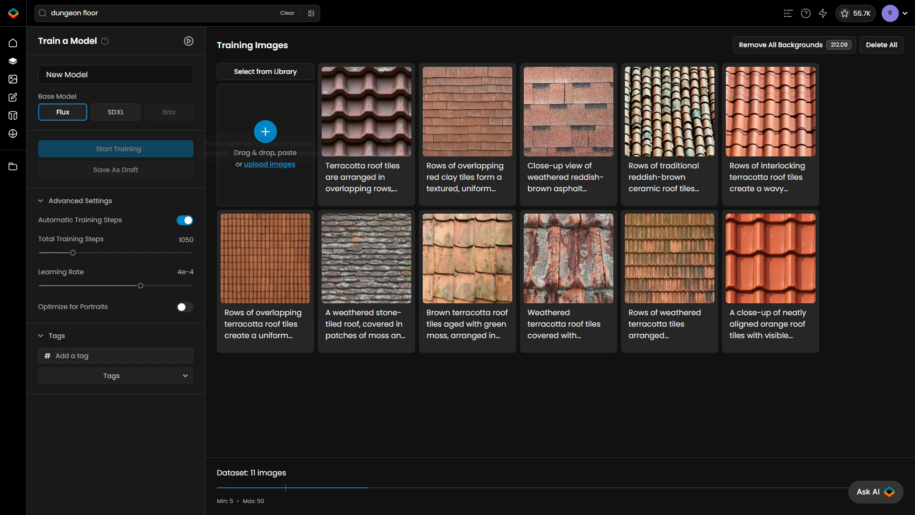
- Name the model 'Terracotta Roofs', disable Automatic Training Steps, and queue the training
text(Terracotta Roofs)
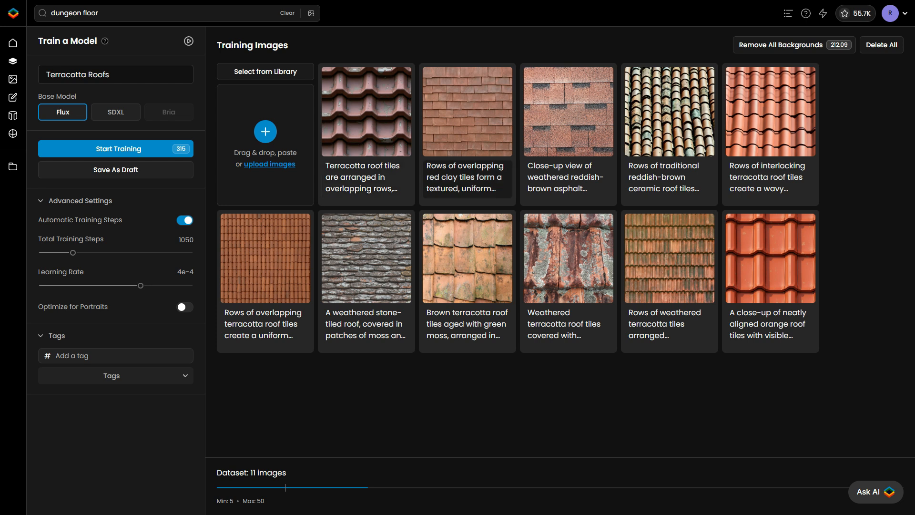
click(184, 220)
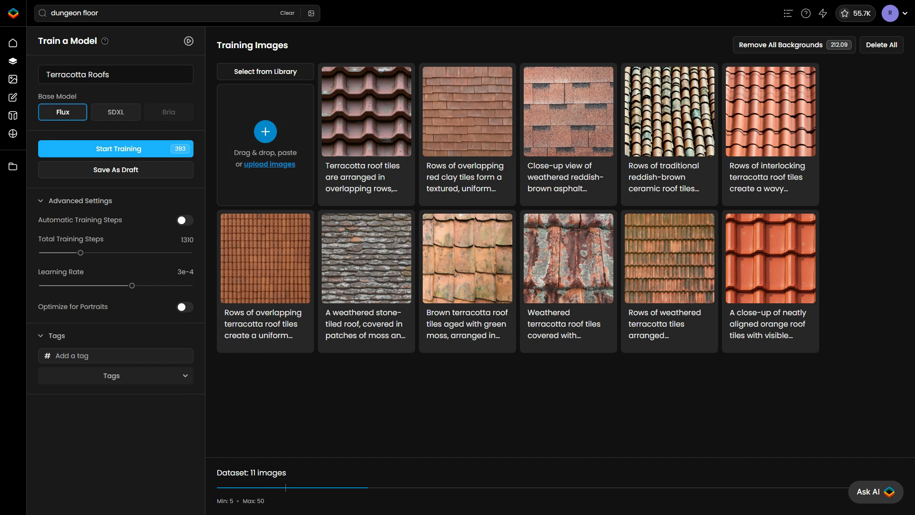
click(115, 149)
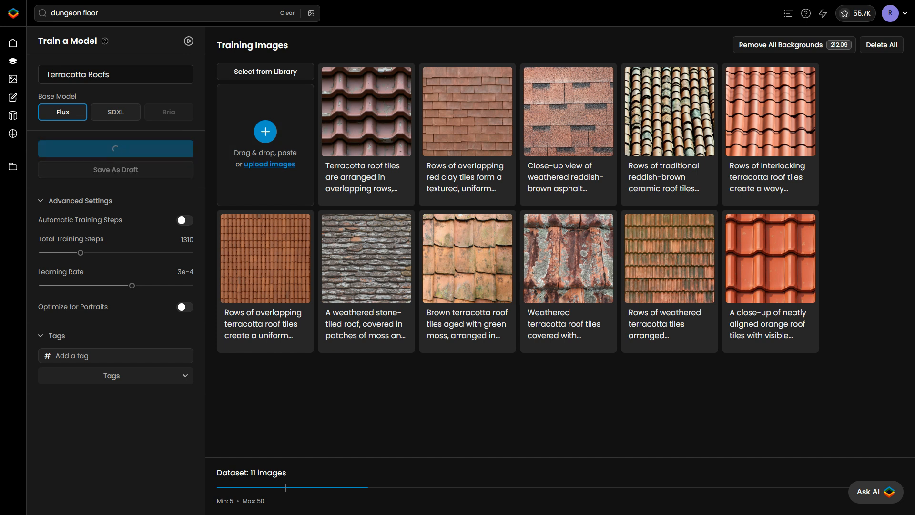
click(116, 149)
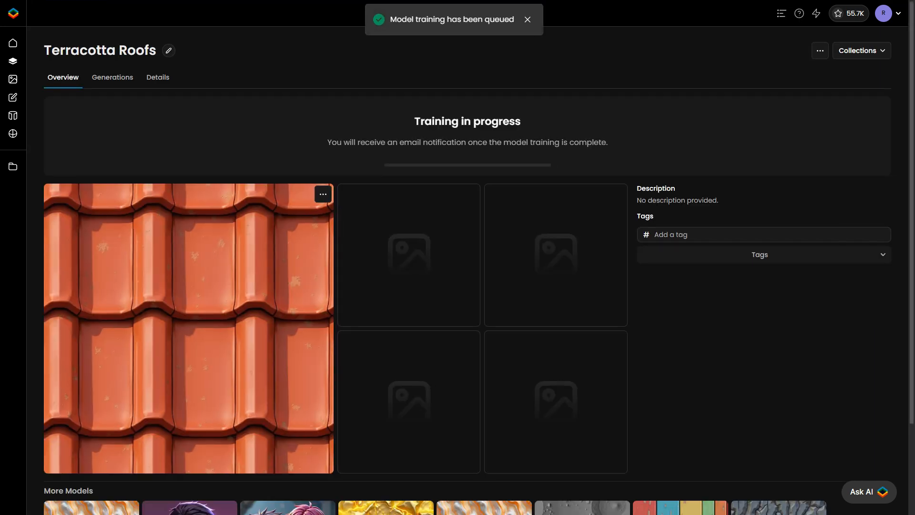
- Dismiss the training-queued notice and tag the Terracotta Roofs model as Texture
click(527, 19)
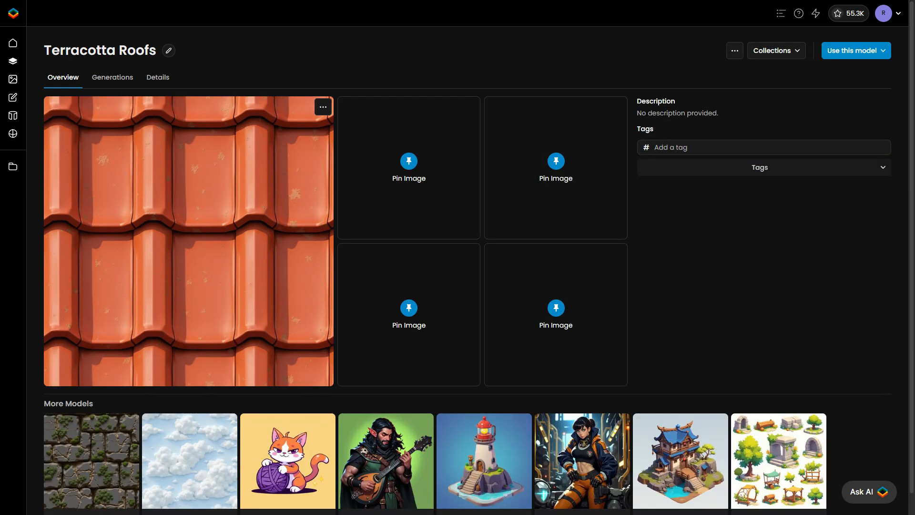
click(760, 167)
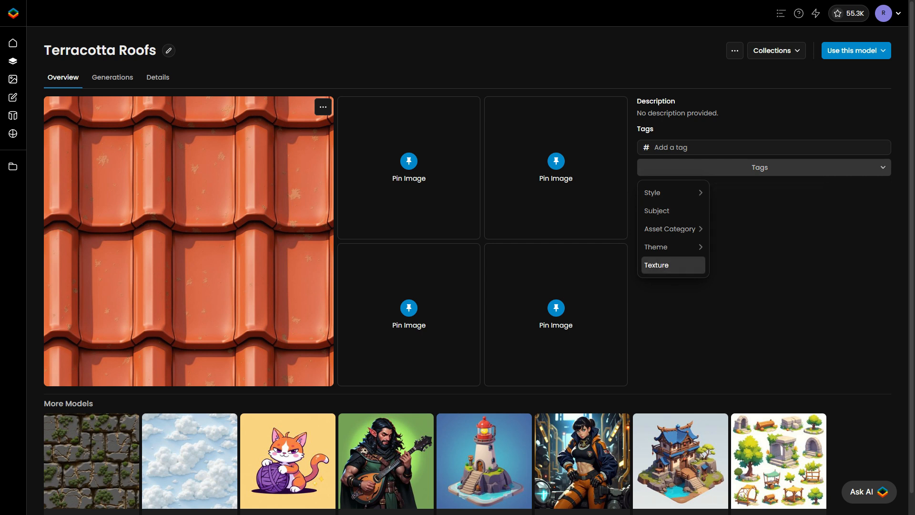
click(657, 265)
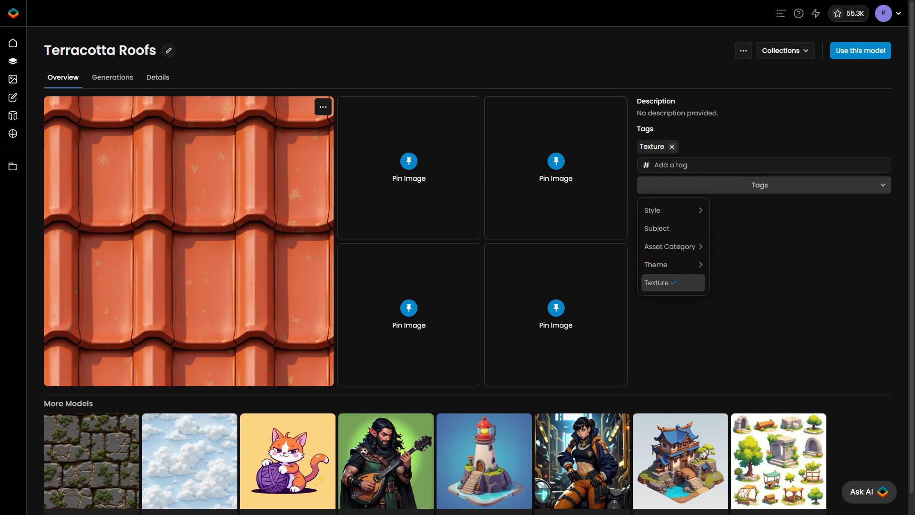
click(656, 282)
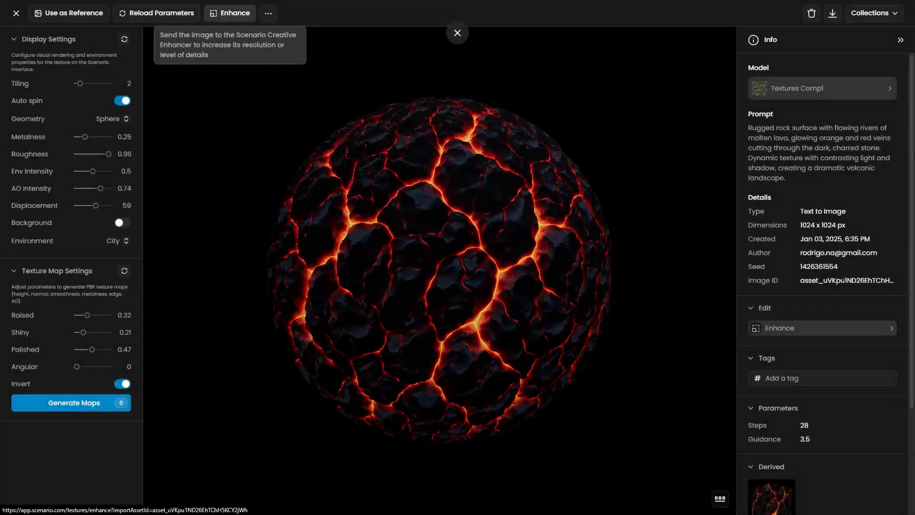
- Enhance the lava rock texture to 2048 px and send it to Unity
click(230, 12)
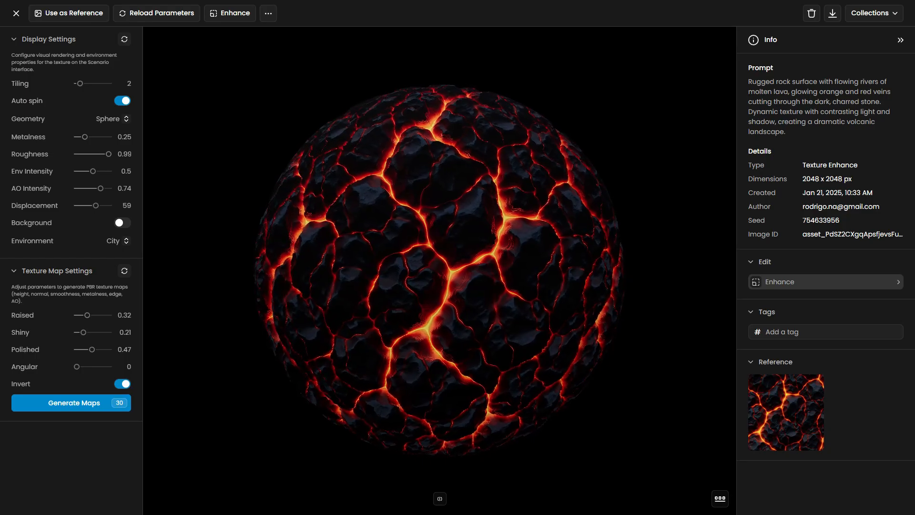
click(268, 13)
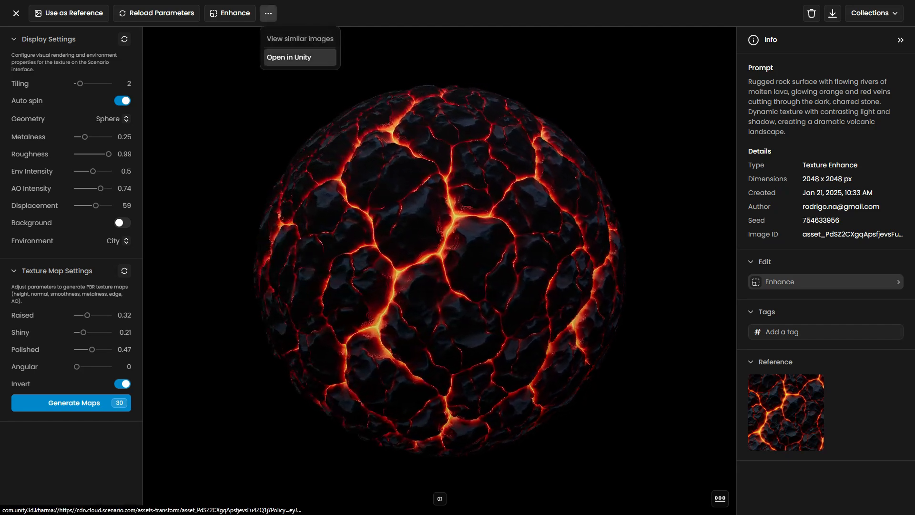
click(289, 57)
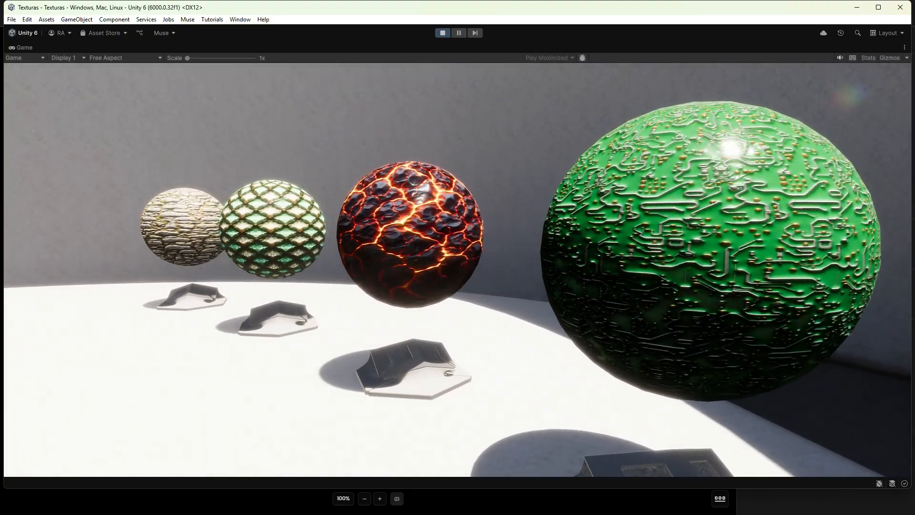